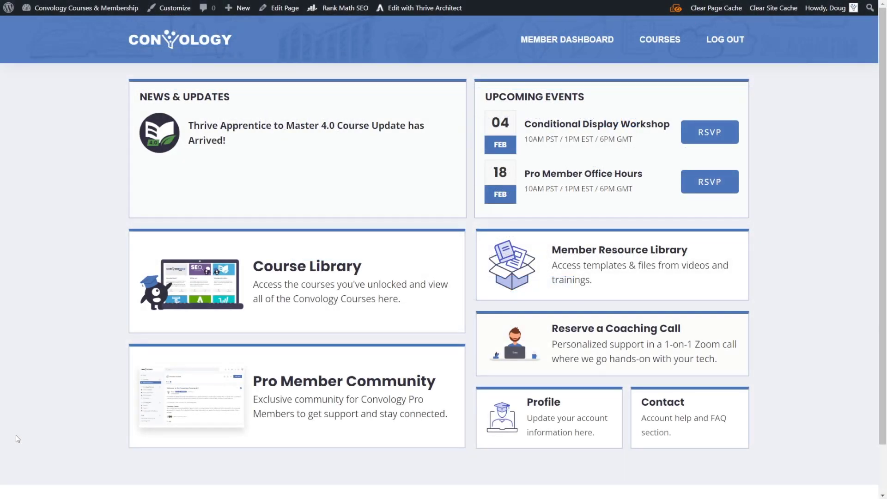
Switch the background section's preview from the login form to its Dashboard display
{"action": "left_click", "coordinate": [424, 8]}
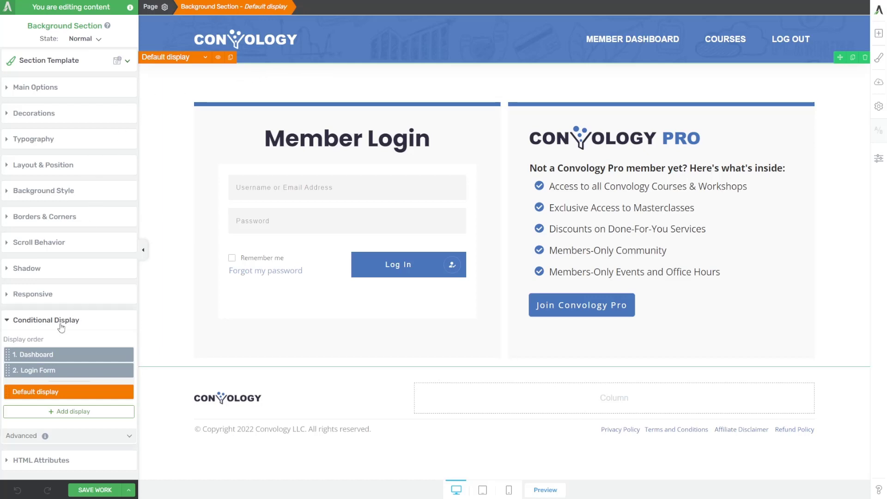
{"action": "mouse_move", "coordinate": [68, 325]}
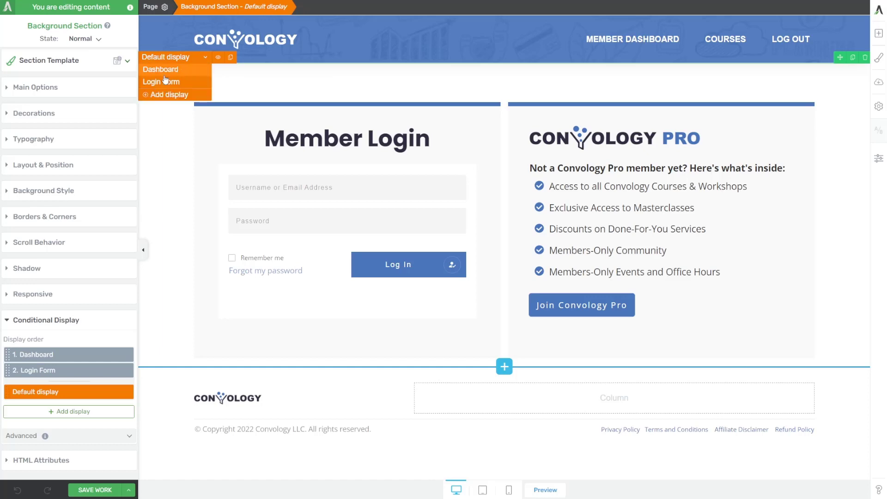
{"action": "left_click", "coordinate": [160, 69]}
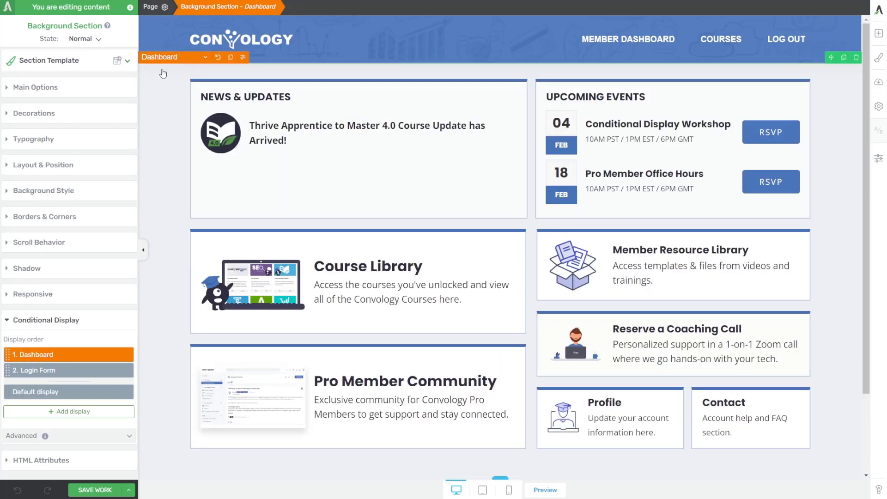
{"action": "mouse_move", "coordinate": [147, 88]}
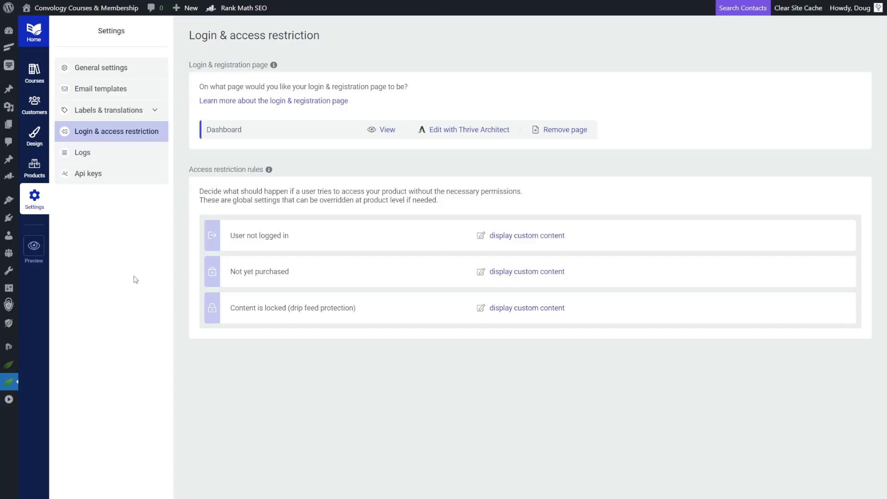
{"action": "mouse_move", "coordinate": [240, 159]}
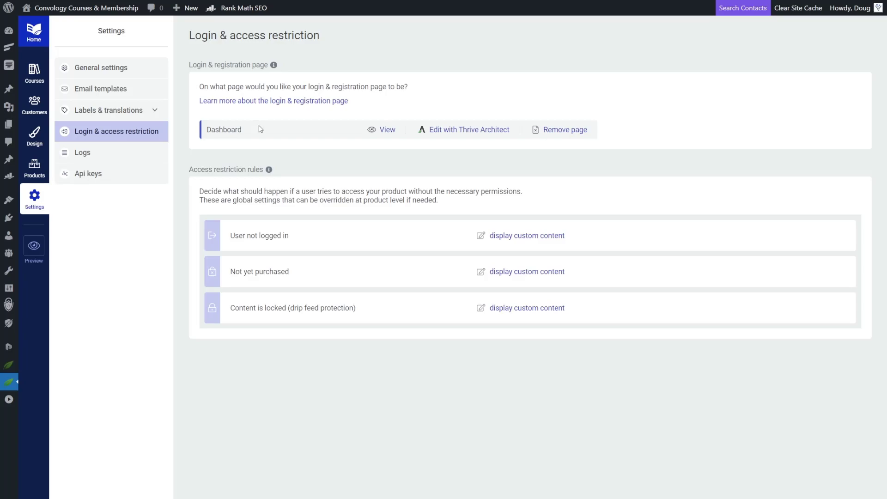
Edit the Dashboard login page from Thrive Apprentice's Login & access restriction settings
{"action": "left_click", "coordinate": [468, 129]}
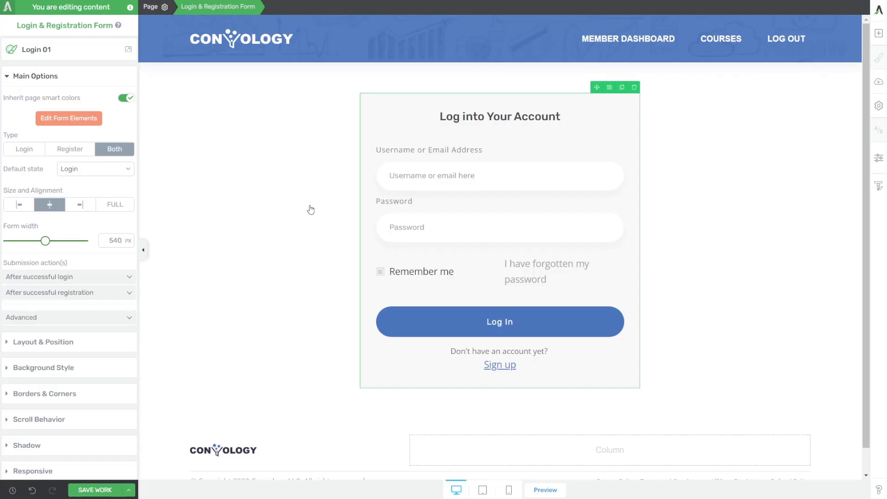
{"action": "mouse_move", "coordinate": [306, 205]}
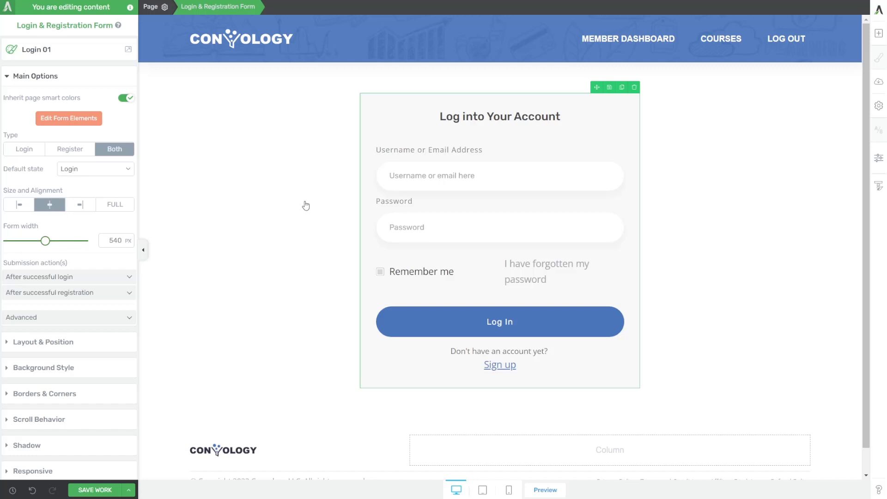
{"action": "left_click", "coordinate": [67, 277]}
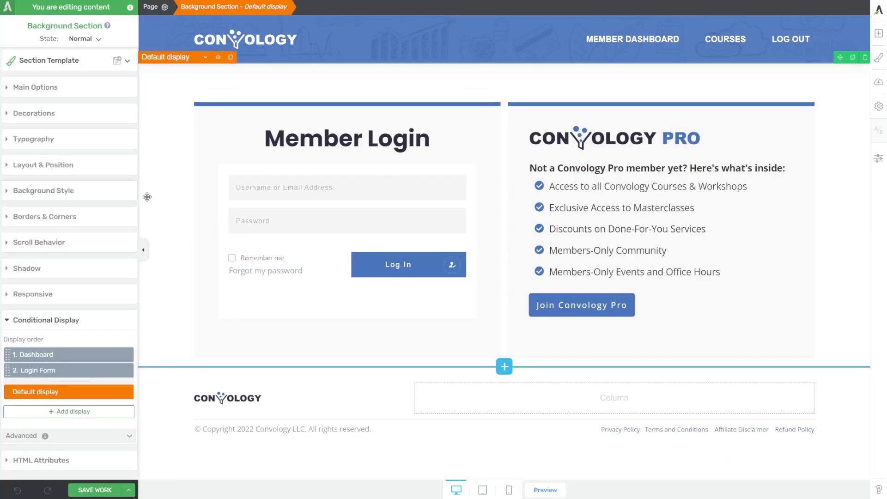
{"action": "mouse_move", "coordinate": [166, 165]}
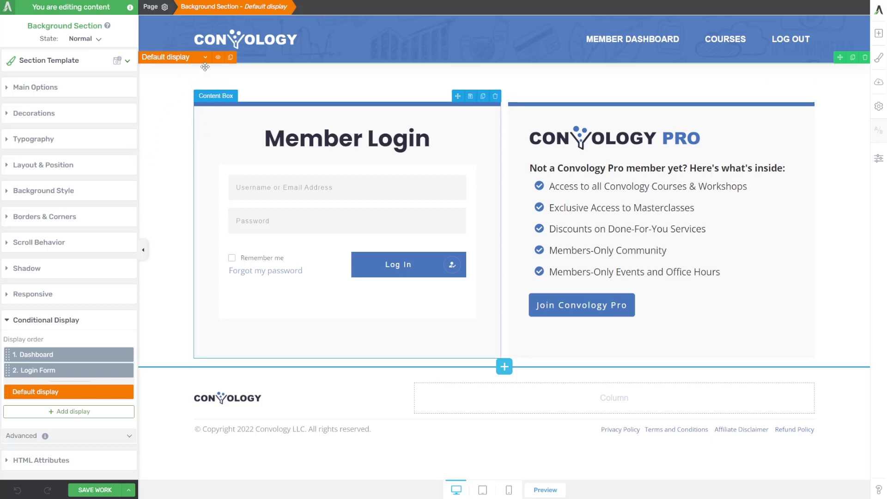
Switch the section from its Default display back to the Dashboard display
{"action": "left_click", "coordinate": [34, 355]}
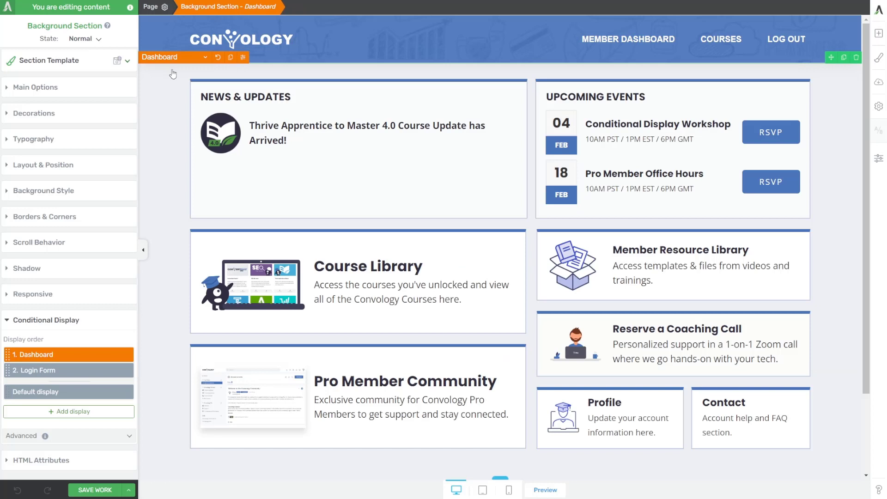
{"action": "mouse_move", "coordinate": [165, 132]}
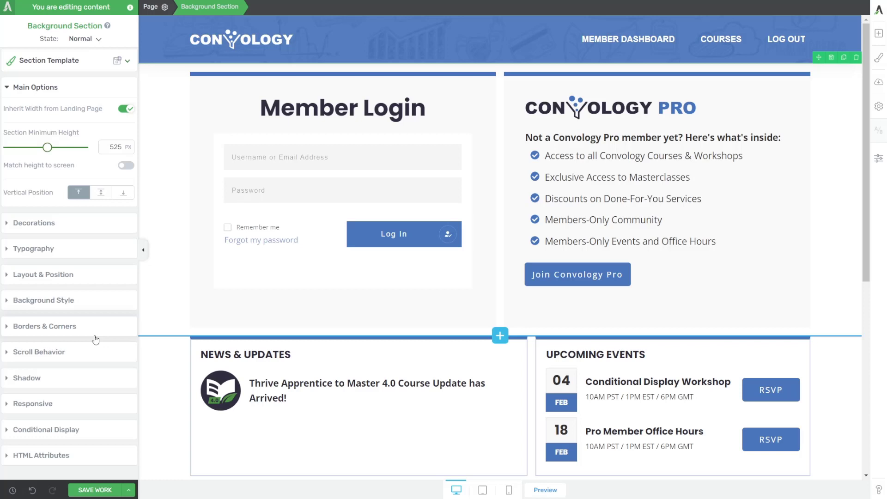
{"action": "mouse_move", "coordinate": [150, 302]}
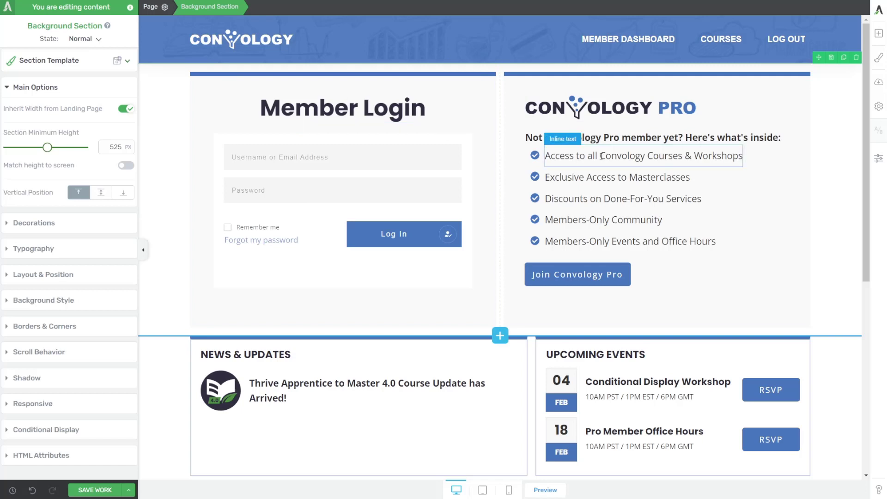
{"action": "left_click", "coordinate": [610, 107]}
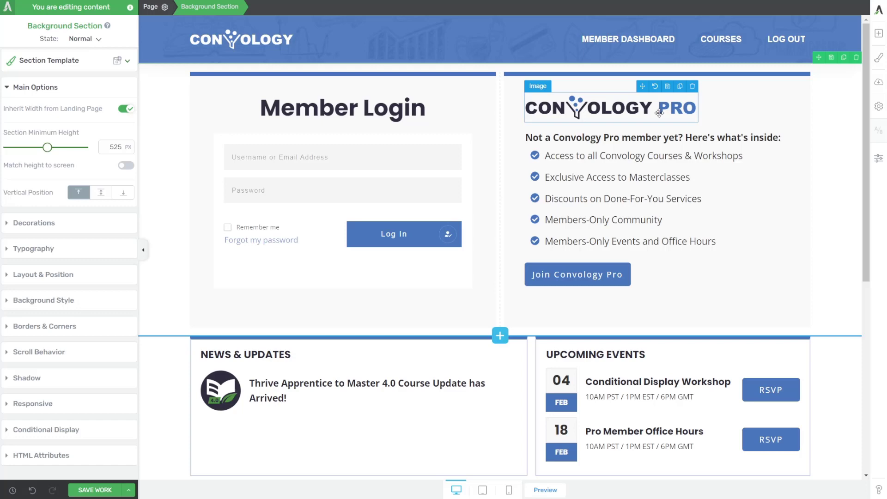
{"action": "scroll", "scroll_direction": "down", "scroll_amount": 3}
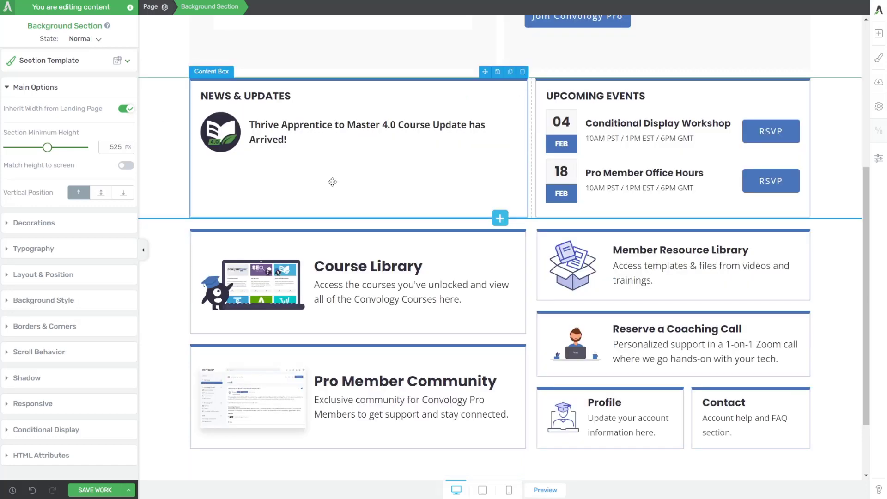
{"action": "left_click", "coordinate": [645, 173]}
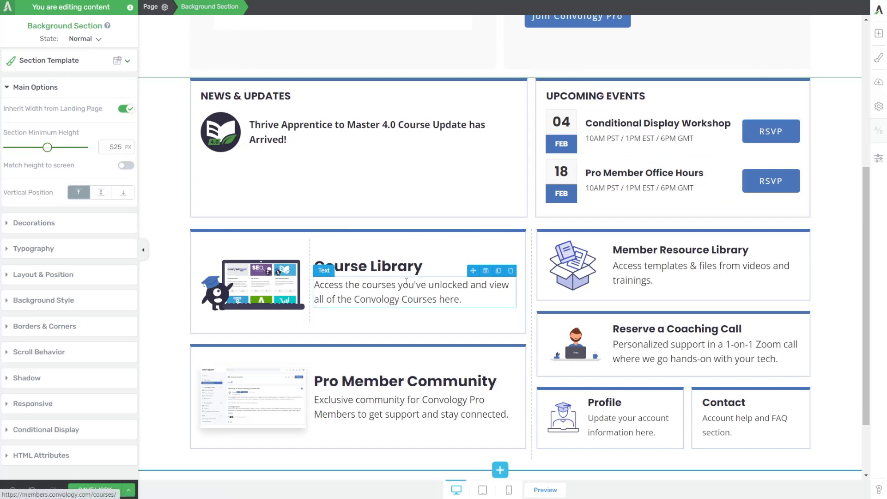
{"action": "scroll", "scroll_direction": "down", "scroll_amount": 3}
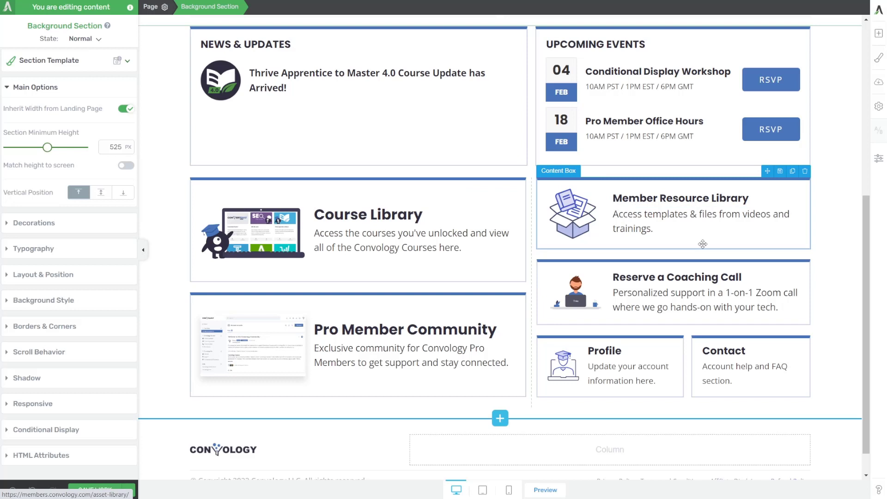
{"action": "left_click", "coordinate": [628, 374]}
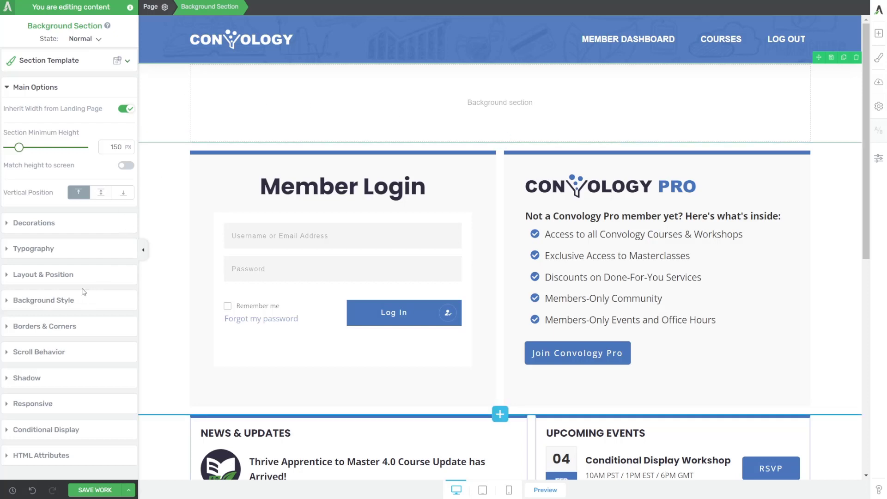
Expand the new background section's Conditional Display settings, listing only a default display
{"action": "left_click", "coordinate": [46, 430]}
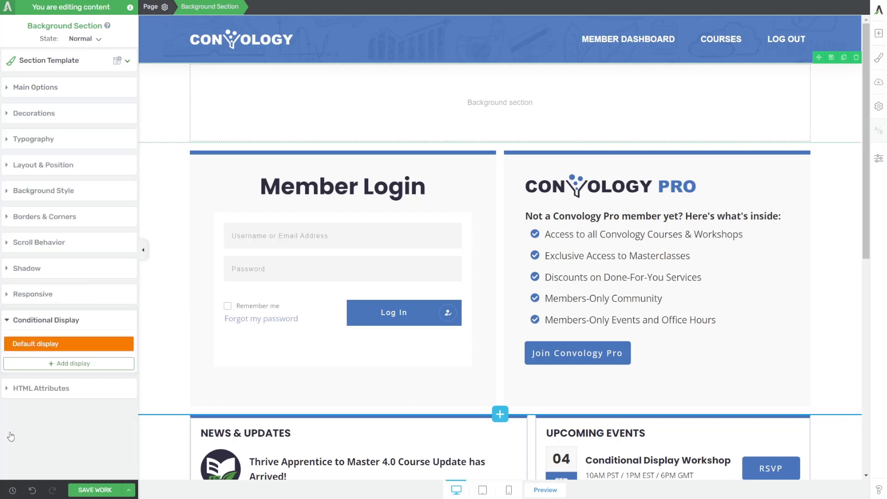
{"action": "mouse_move", "coordinate": [56, 338]}
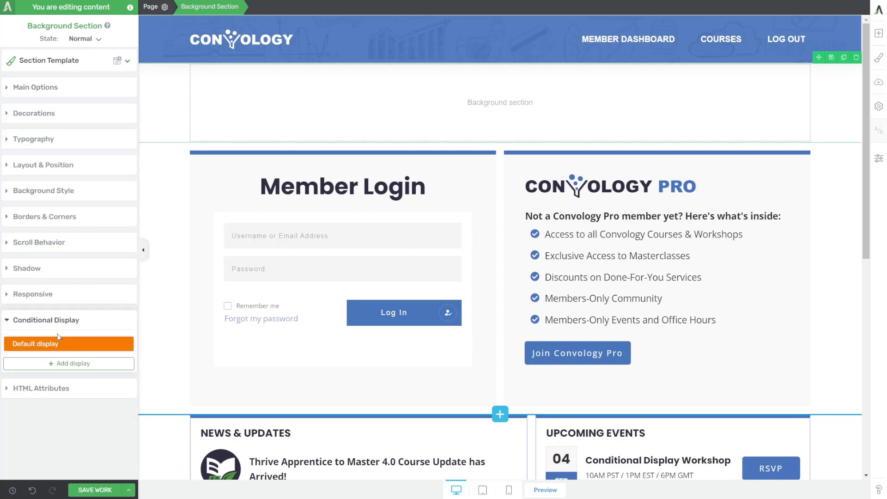
{"action": "mouse_move", "coordinate": [81, 328]}
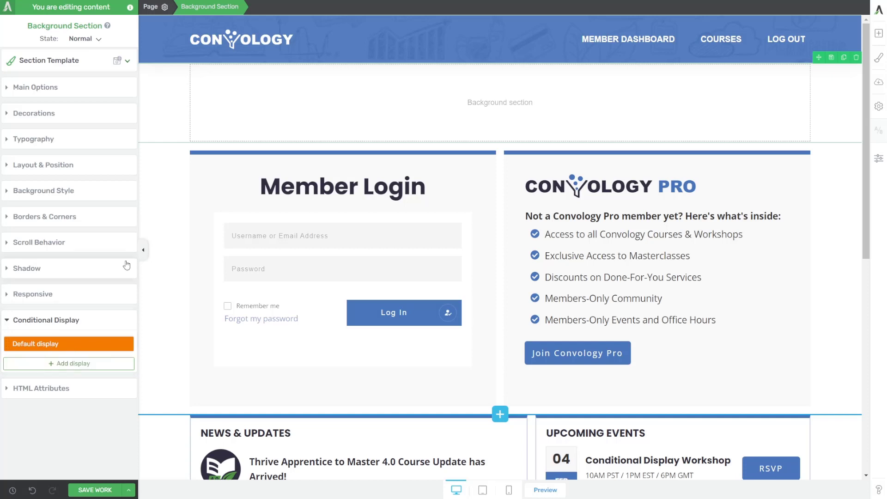
{"action": "mouse_move", "coordinate": [68, 364]}
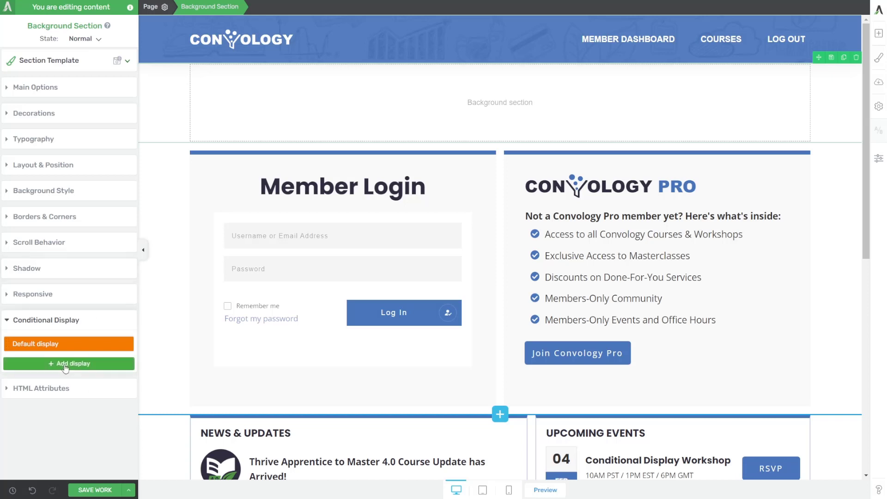
Add a conditional display to the section named 'Login Form'
{"action": "left_click", "coordinate": [68, 363]}
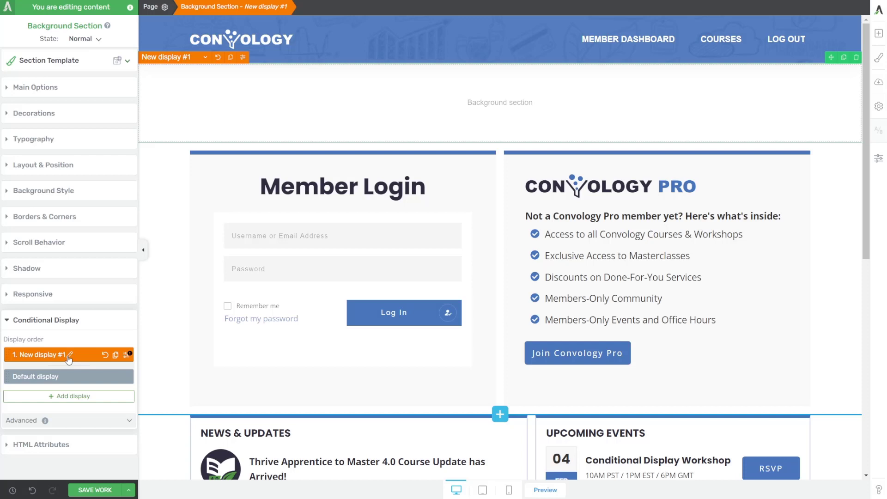
{"action": "left_click", "coordinate": [69, 357]}
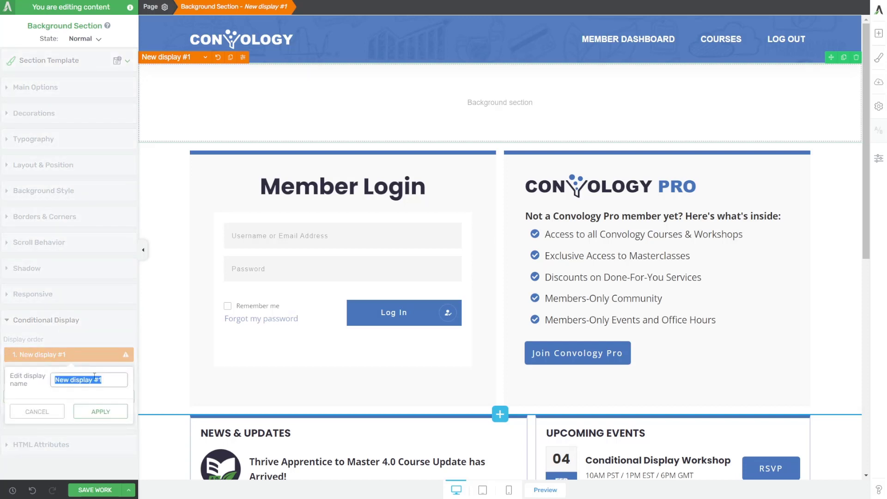
{"action": "type", "text": "Login Form"}
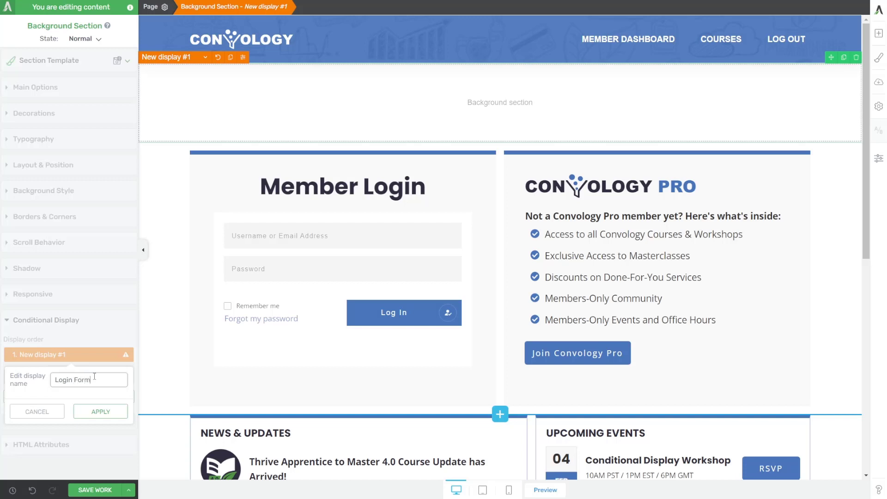
{"action": "left_click", "coordinate": [100, 412]}
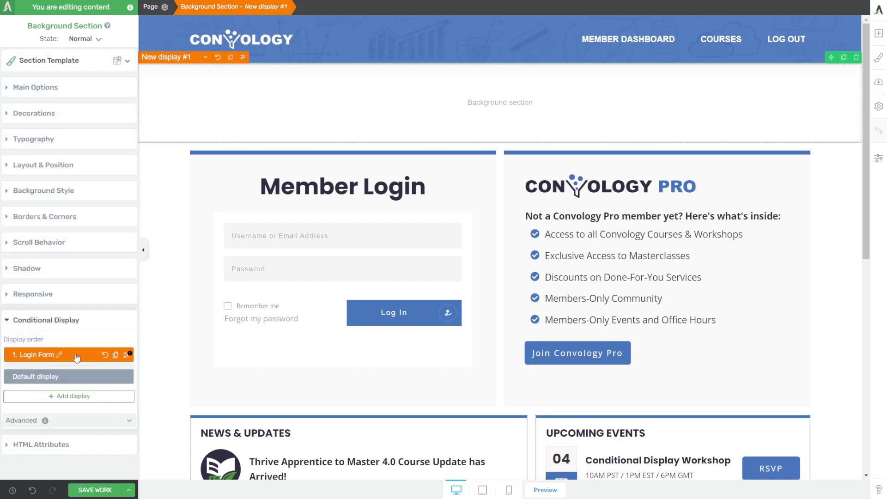
Add a second display named 'Dashboard', ordered first above Login Form
{"action": "left_click", "coordinate": [69, 396]}
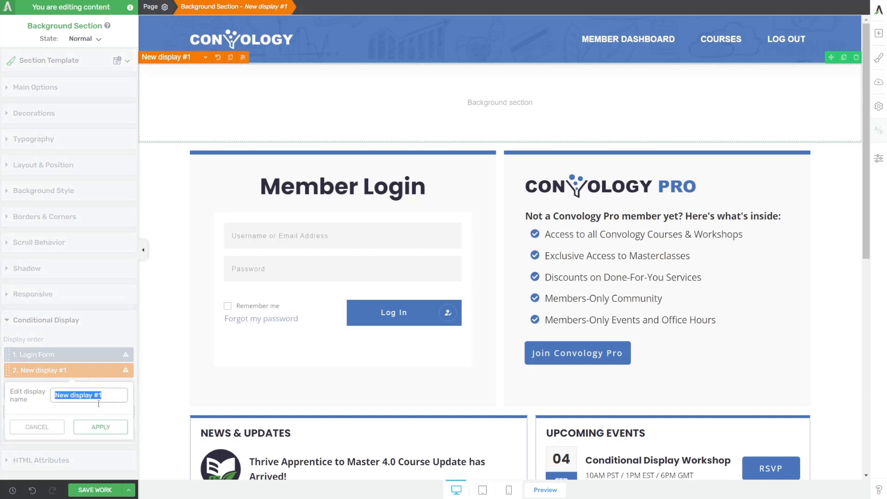
{"action": "type", "text": "Dashboard"}
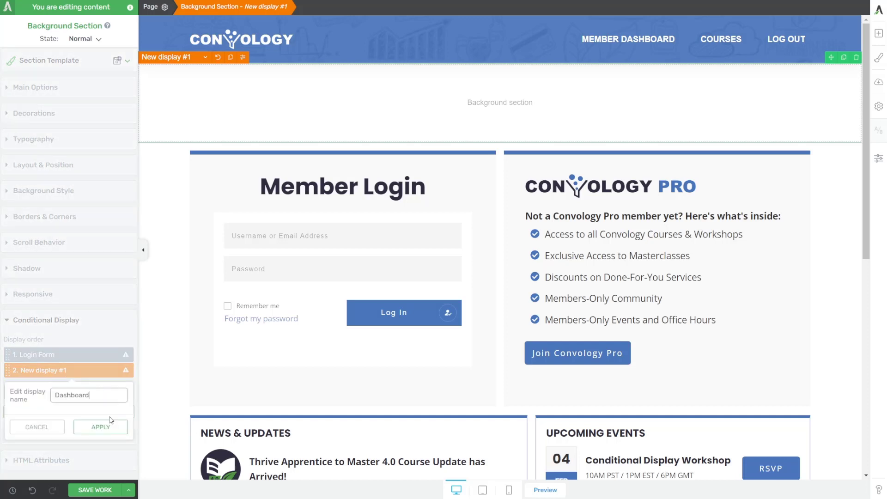
{"action": "left_click", "coordinate": [100, 427]}
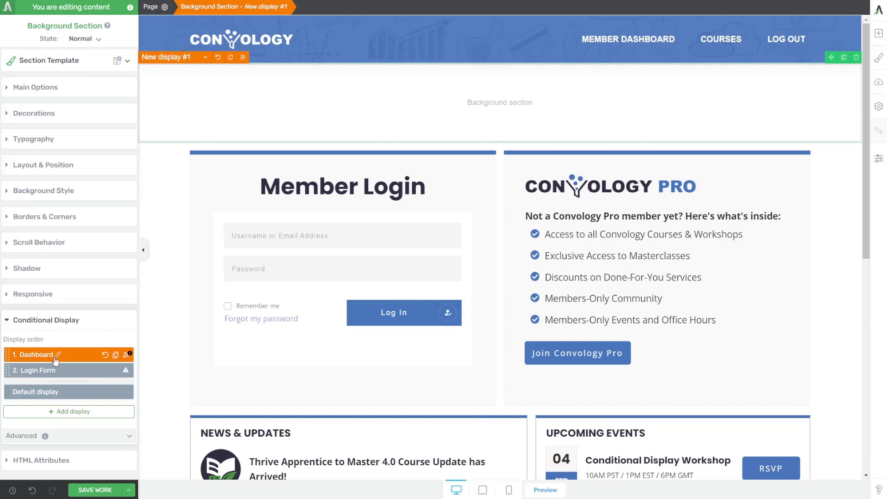
{"action": "left_click", "coordinate": [34, 355]}
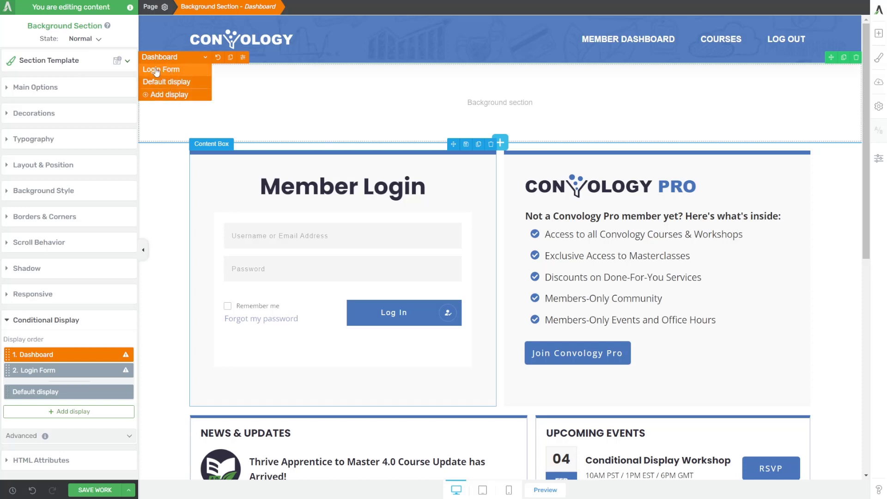
Show the Login Form display and inspect the Member Login form's after-login action in Main Options
{"action": "left_click", "coordinate": [161, 70]}
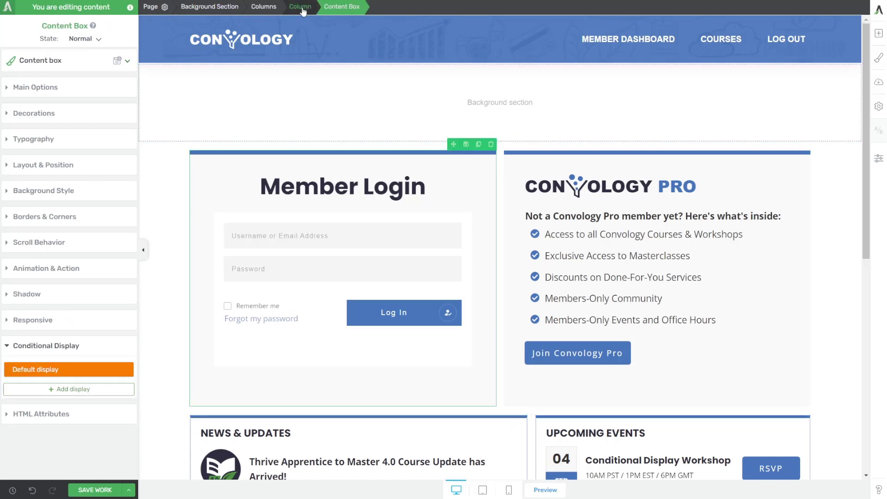
{"action": "left_click", "coordinate": [264, 6]}
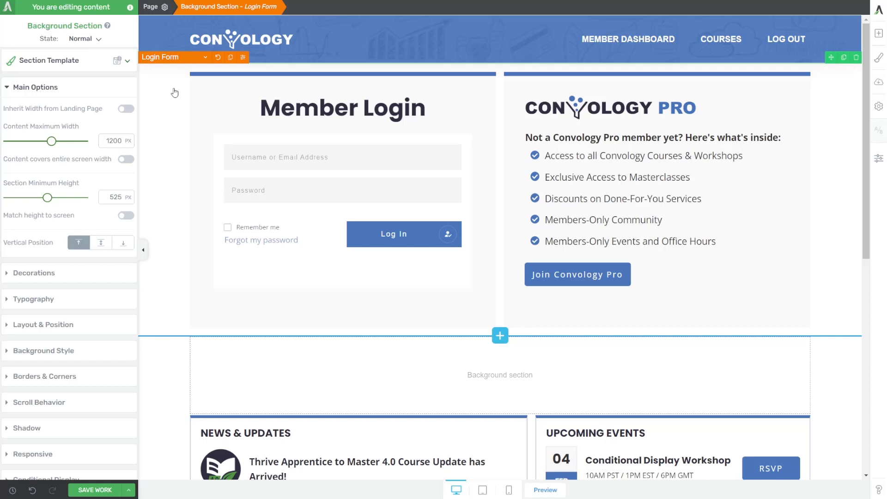
{"action": "mouse_move", "coordinate": [180, 112]}
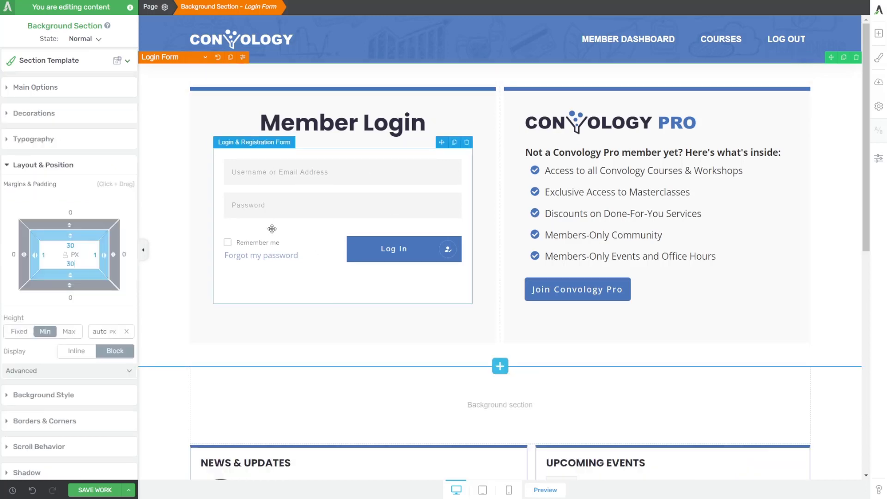
{"action": "left_click", "coordinate": [255, 142]}
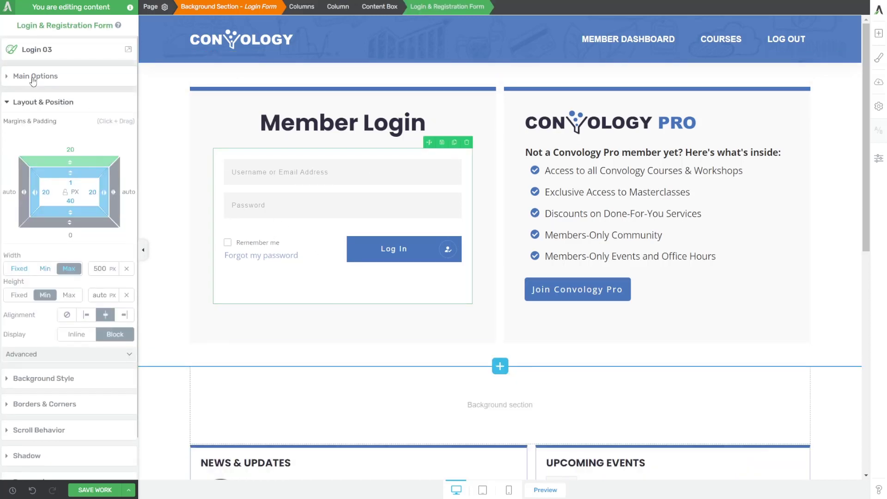
{"action": "left_click", "coordinate": [36, 76]}
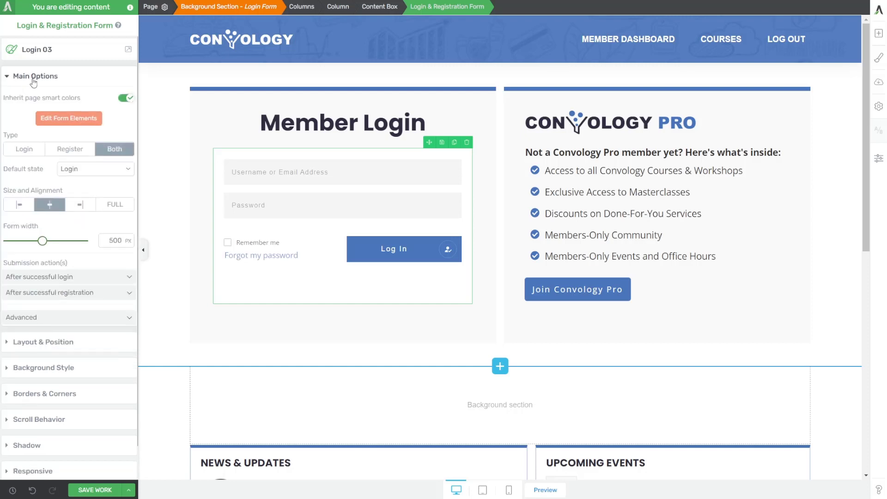
{"action": "mouse_move", "coordinate": [67, 279]}
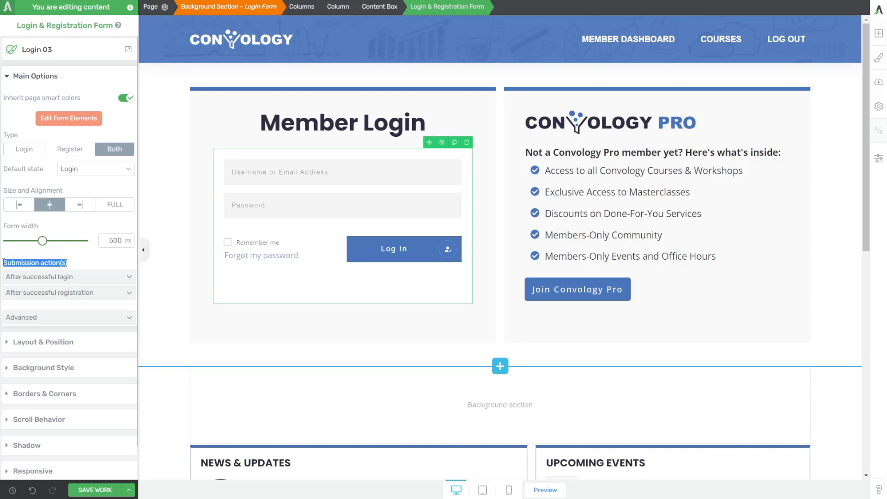
{"action": "left_click", "coordinate": [68, 276]}
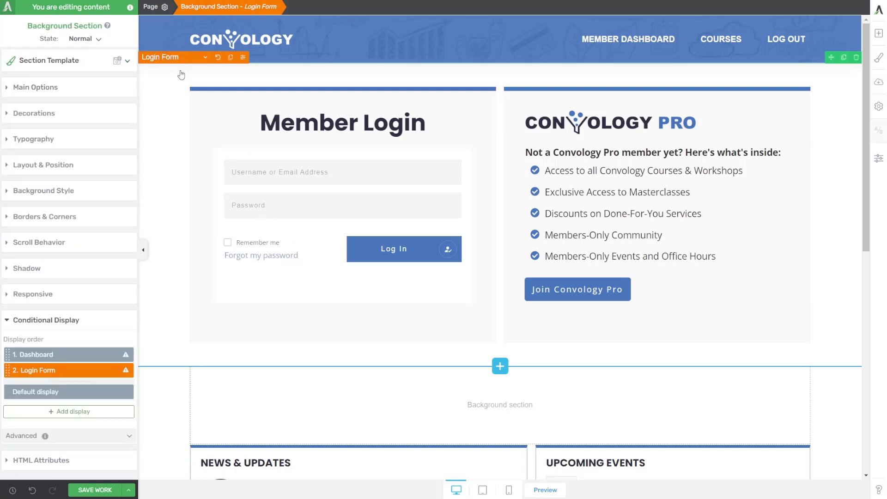
Show the Dashboard display and select its empty inner section's Layout & Position settings
{"action": "left_click", "coordinate": [206, 57]}
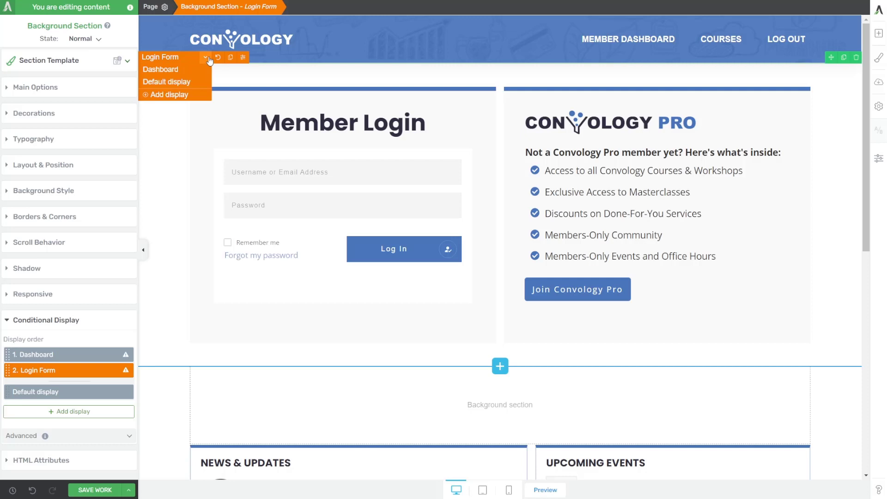
{"action": "left_click", "coordinate": [160, 69]}
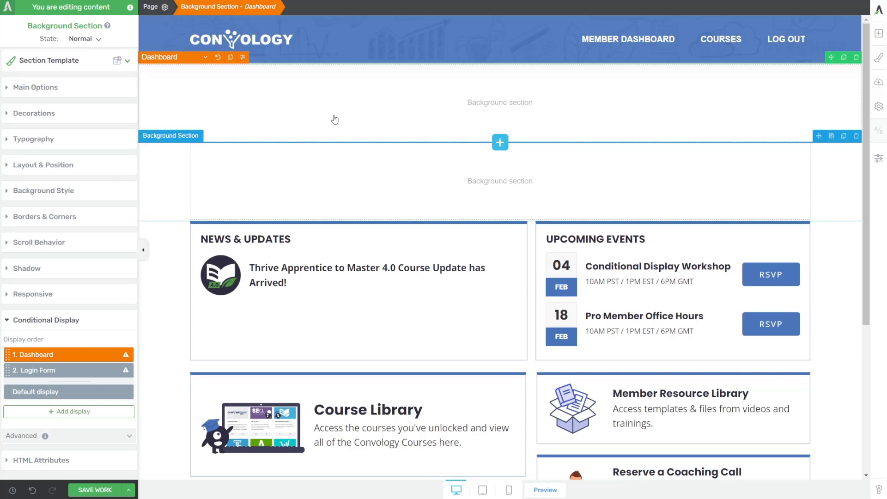
{"action": "left_click", "coordinate": [35, 87]}
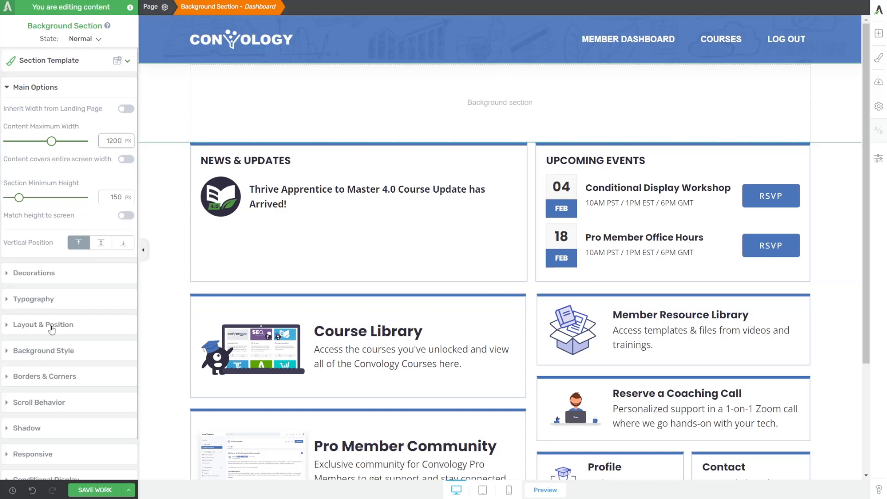
{"action": "left_click", "coordinate": [44, 324]}
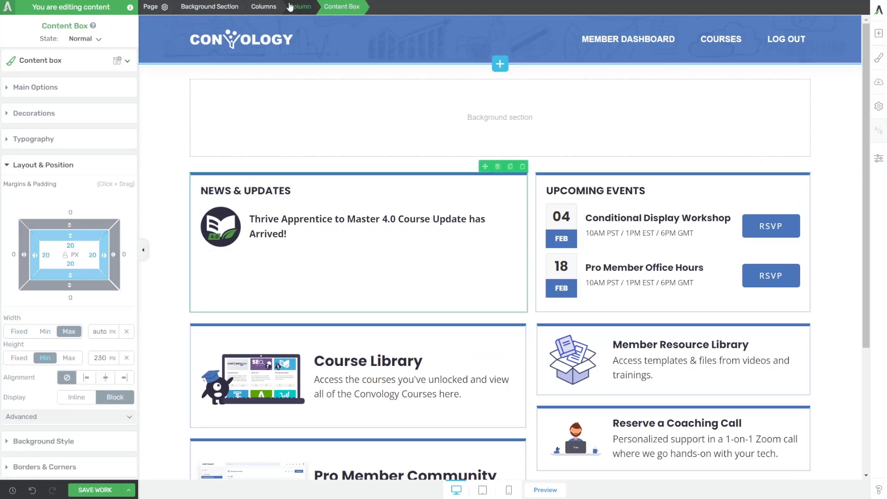
Move the empty placeholder section out so the dashboard tiles start right under the header
{"action": "left_click", "coordinate": [264, 6]}
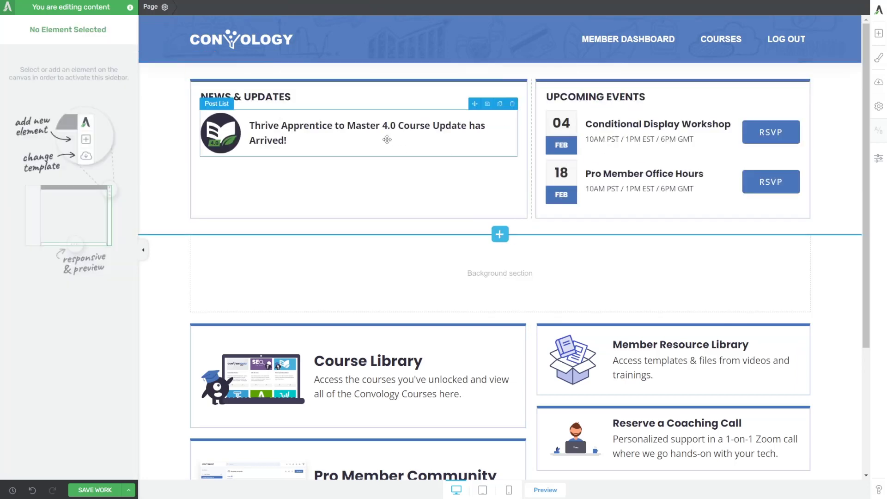
{"action": "left_click", "coordinate": [644, 174]}
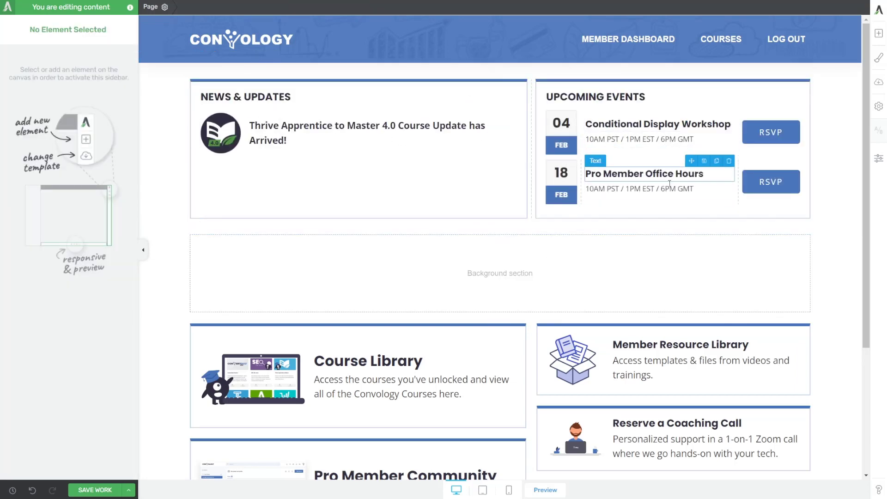
{"action": "left_click", "coordinate": [572, 354]}
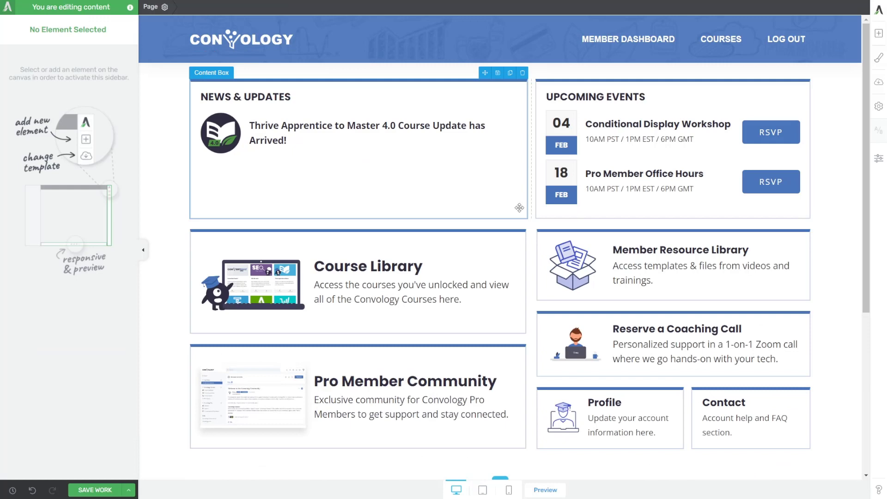
{"action": "scroll", "scroll_direction": "down", "scroll_amount": 3}
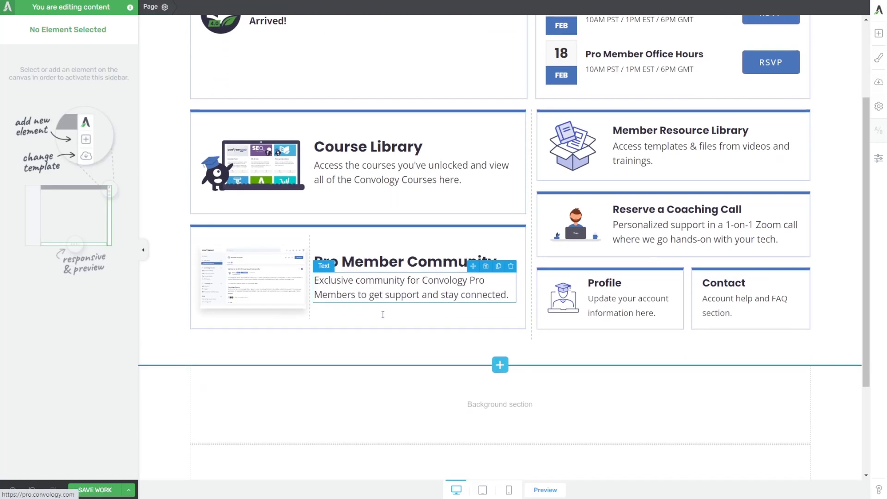
{"action": "scroll", "scroll_direction": "down", "scroll_amount": 3}
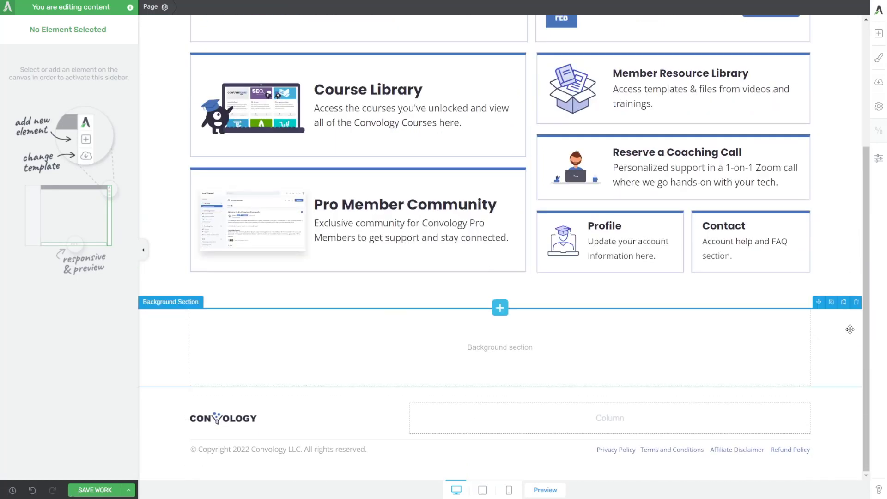
{"action": "scroll", "scroll_direction": "up", "scroll_amount": 3}
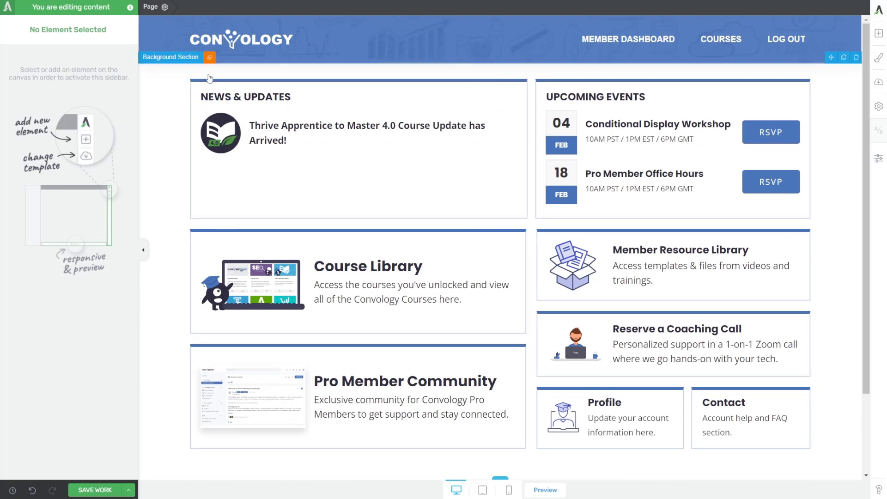
{"action": "mouse_move", "coordinate": [225, 81]}
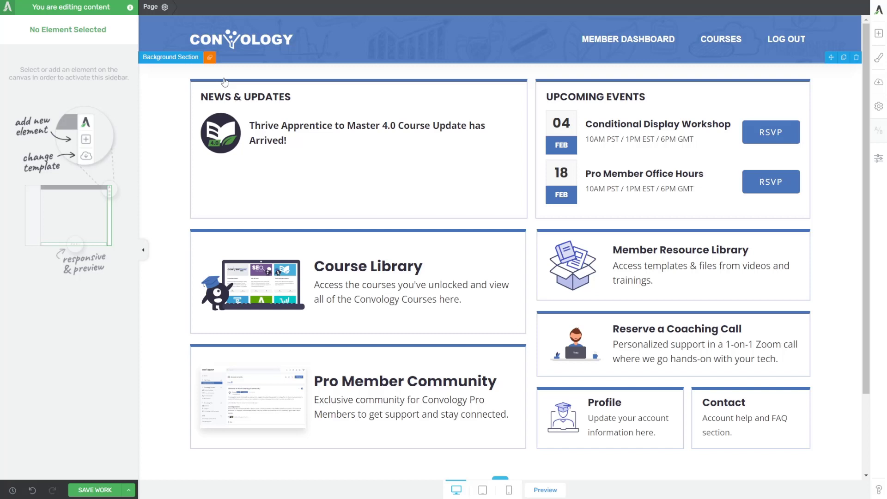
{"action": "mouse_move", "coordinate": [163, 112]}
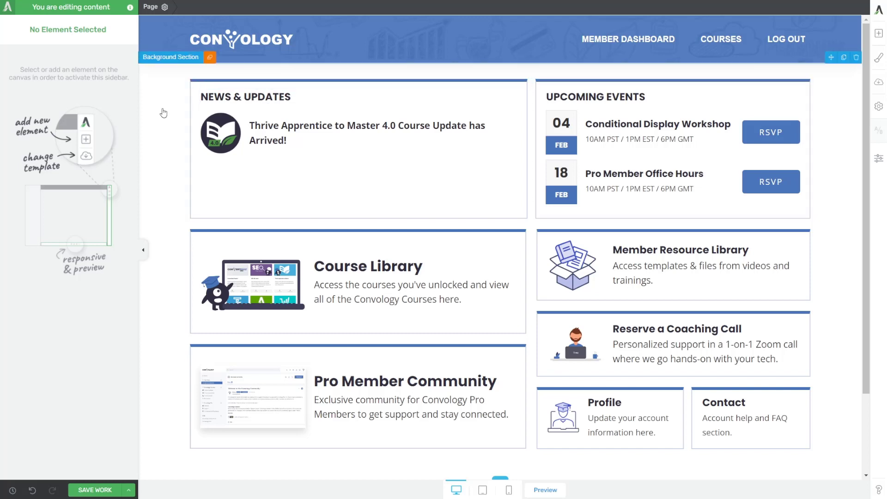
{"action": "left_click", "coordinate": [170, 56]}
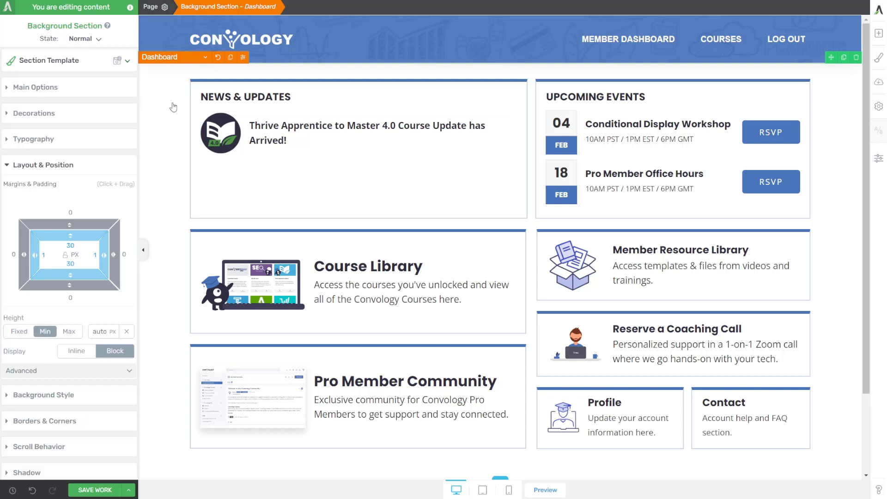
{"action": "mouse_move", "coordinate": [183, 64]}
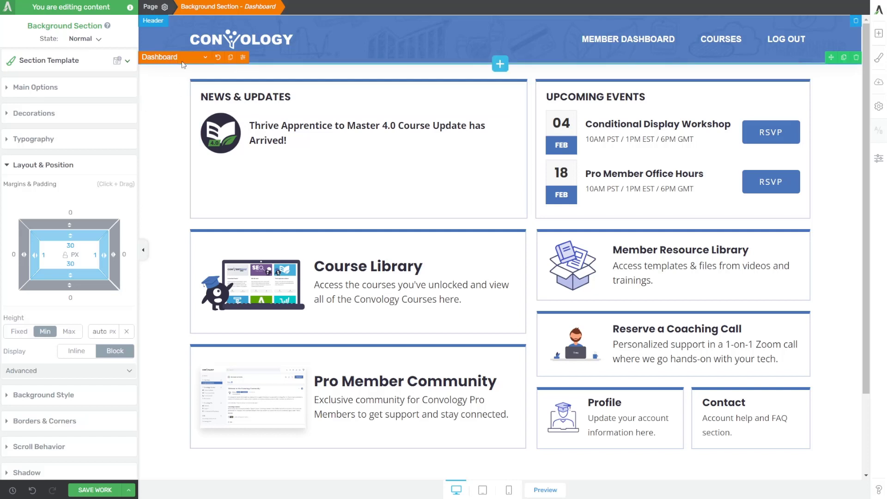
{"action": "mouse_move", "coordinate": [612, 58]}
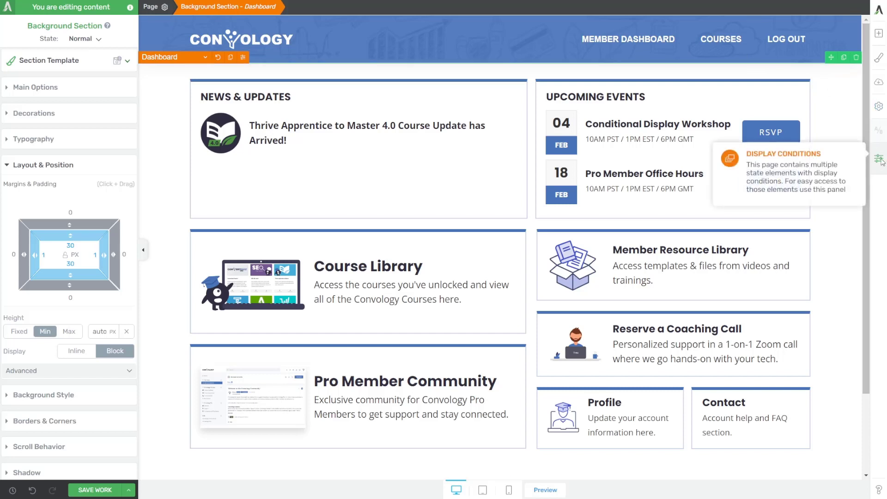
{"action": "left_click", "coordinate": [878, 161]}
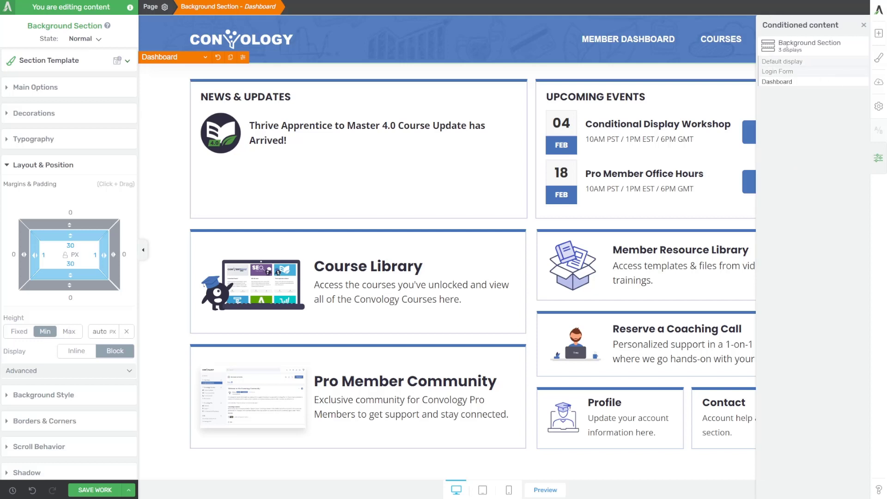
{"action": "mouse_move", "coordinate": [804, 52]}
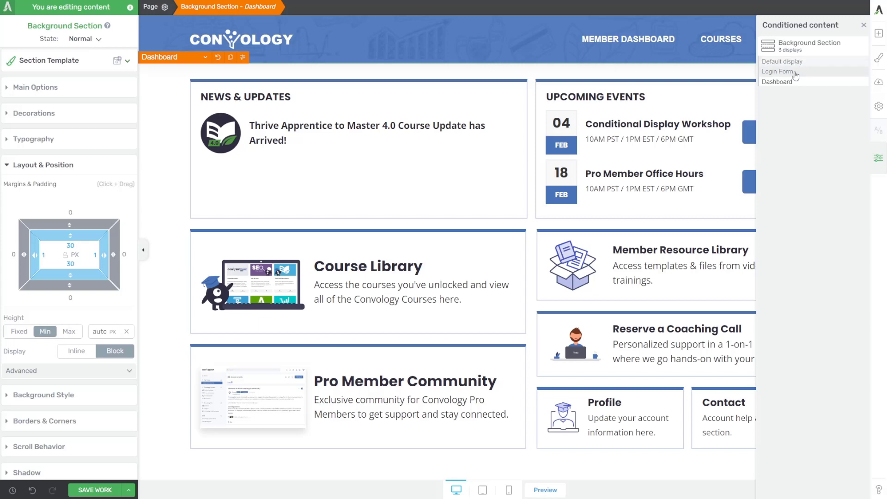
{"action": "left_click", "coordinate": [783, 61]}
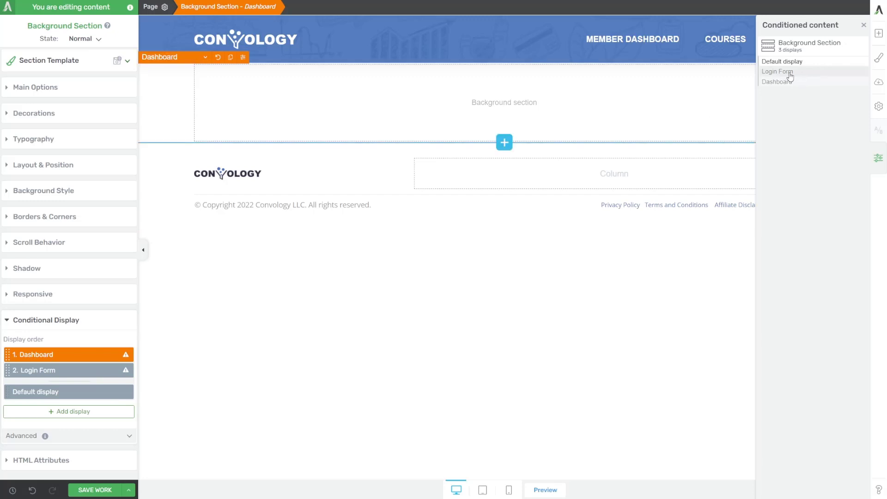
{"action": "left_click", "coordinate": [777, 81]}
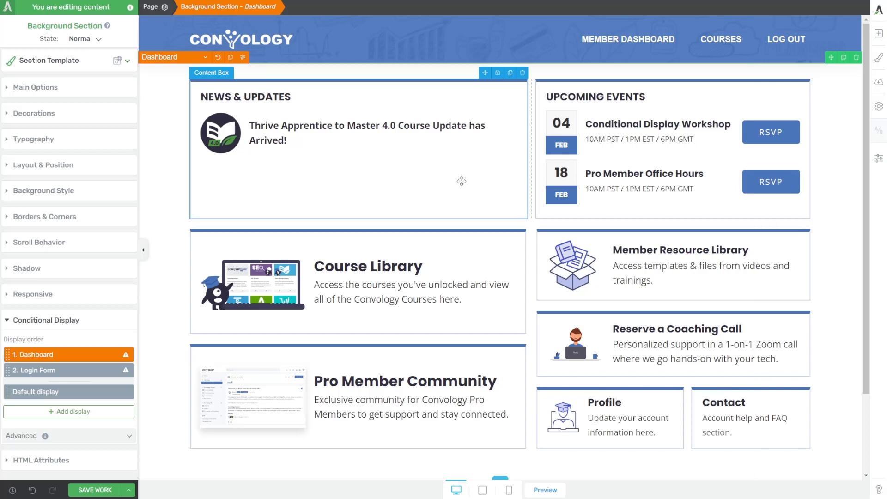
Give the Login Form display a new condition set: User is not logged in
{"action": "left_click", "coordinate": [37, 371]}
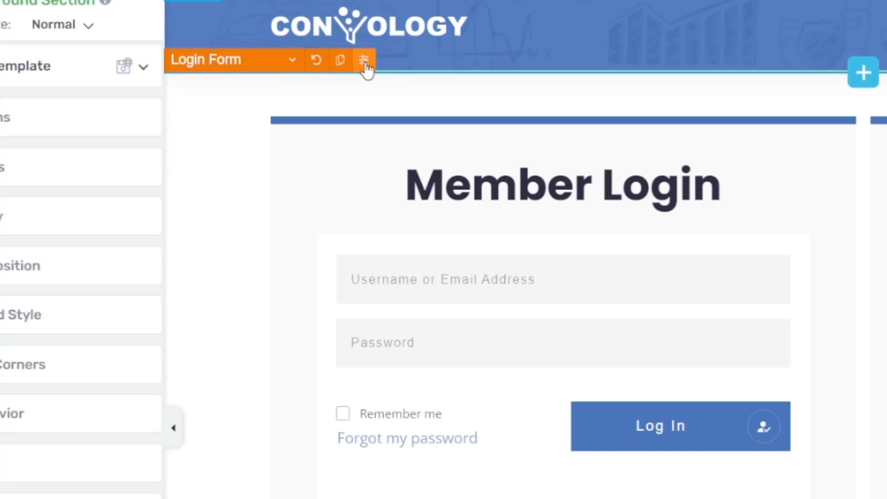
{"action": "left_click", "coordinate": [365, 60]}
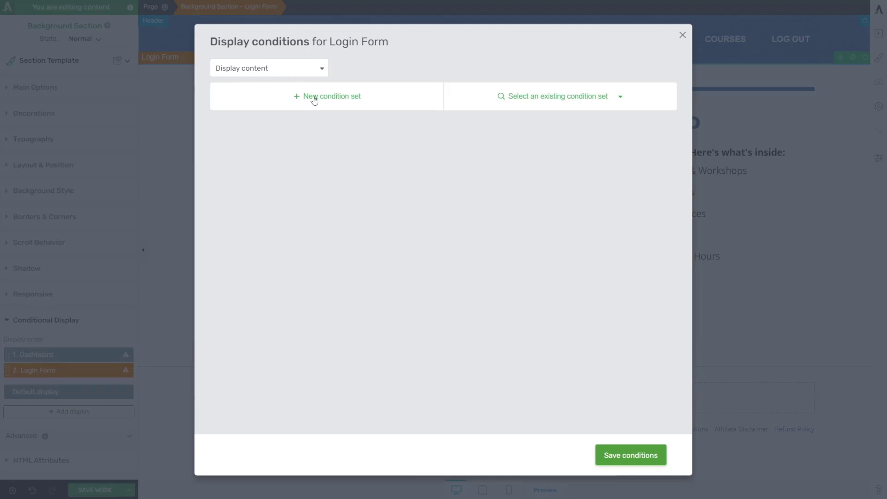
{"action": "left_click", "coordinate": [332, 96]}
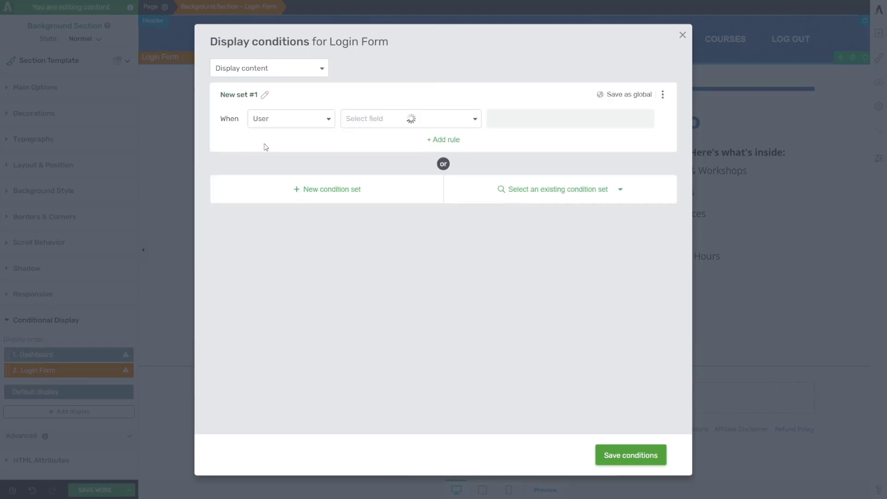
{"action": "left_click", "coordinate": [410, 118]}
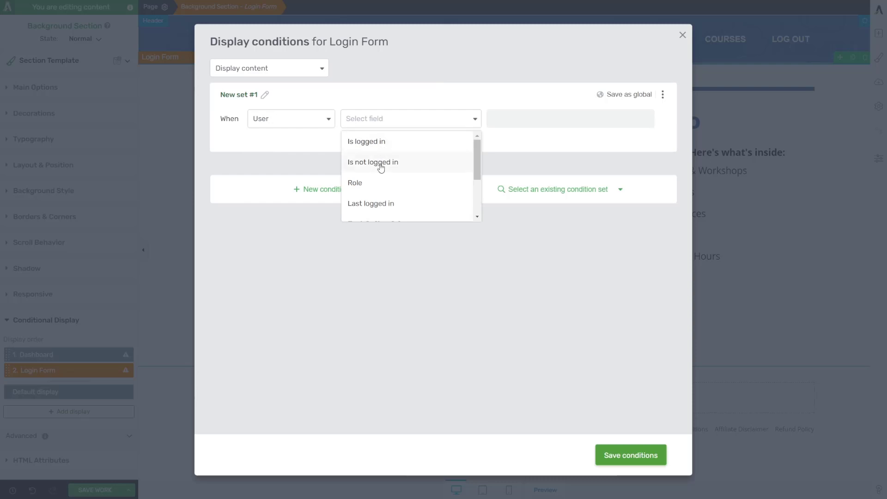
{"action": "left_click", "coordinate": [373, 162]}
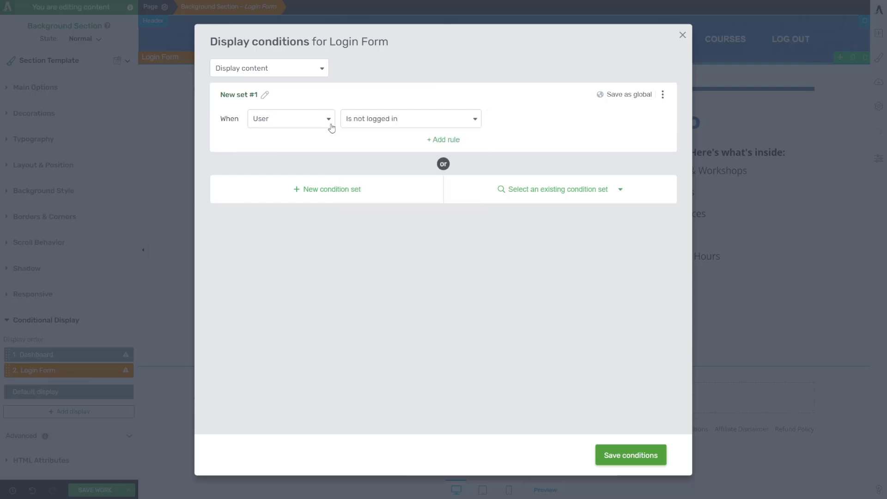
{"action": "left_click", "coordinate": [291, 118]}
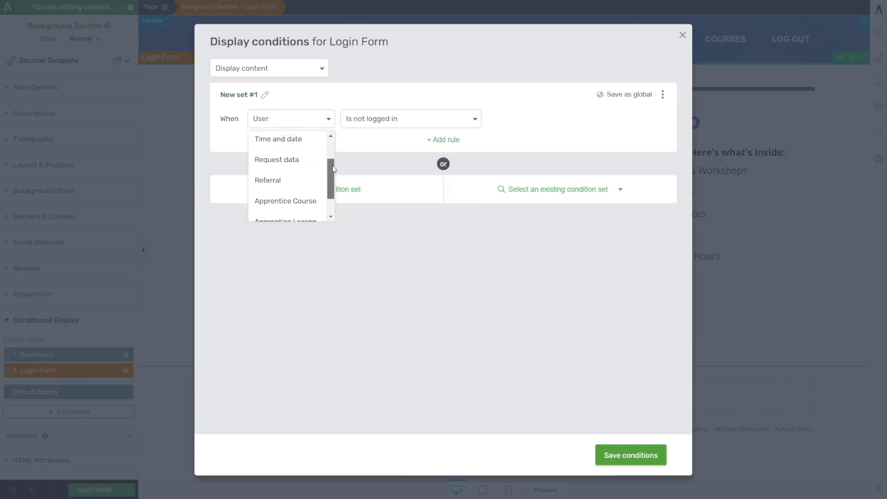
{"action": "scroll", "scroll_direction": "down", "scroll_amount": 3}
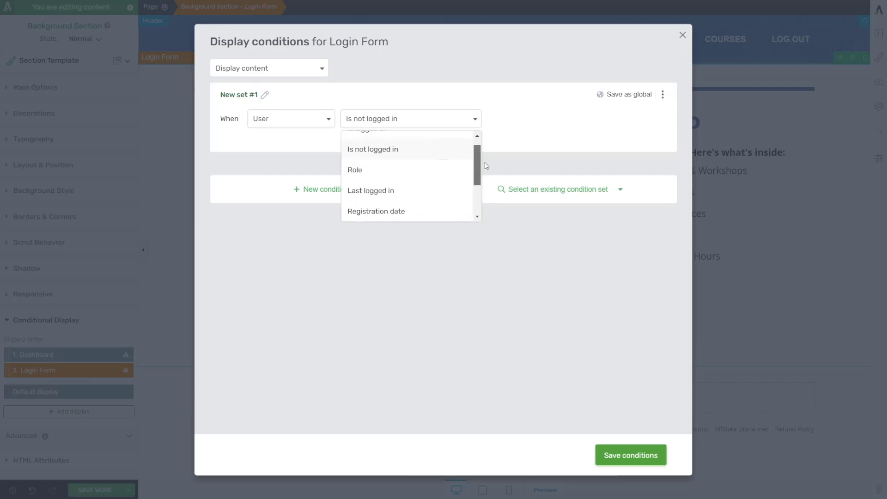
{"action": "left_click", "coordinate": [372, 150]}
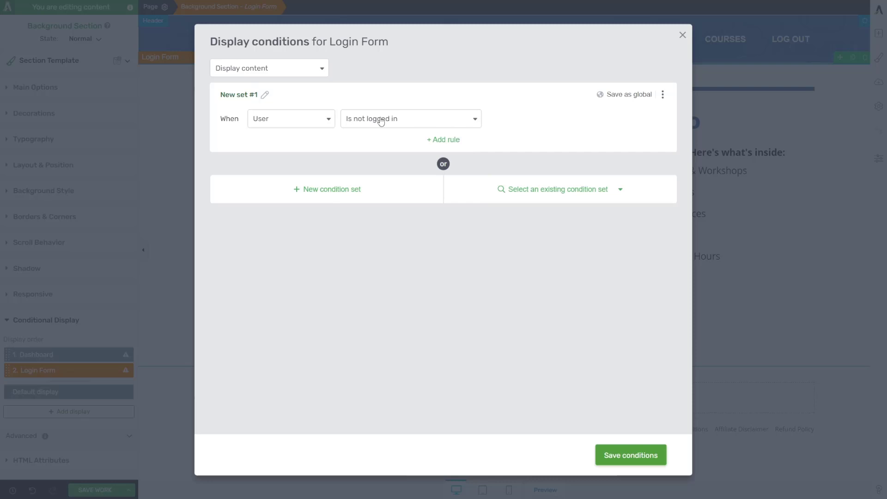
Name the set 'User is not logged in' and save the Login Form conditions
{"action": "left_click", "coordinate": [266, 94]}
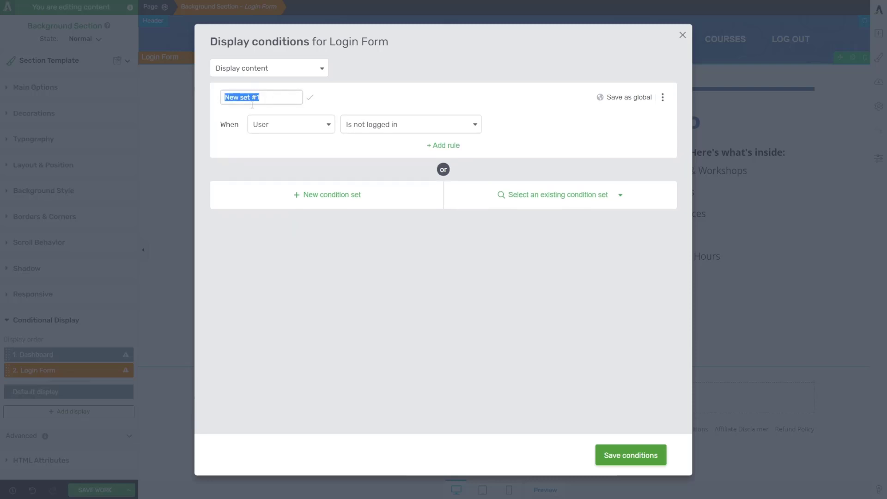
{"action": "type", "text": "User is not logged in"}
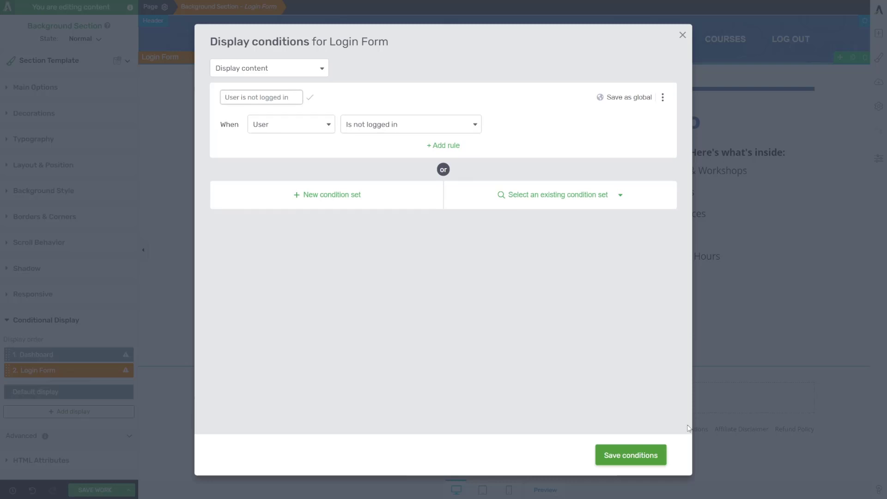
{"action": "left_click", "coordinate": [682, 34]}
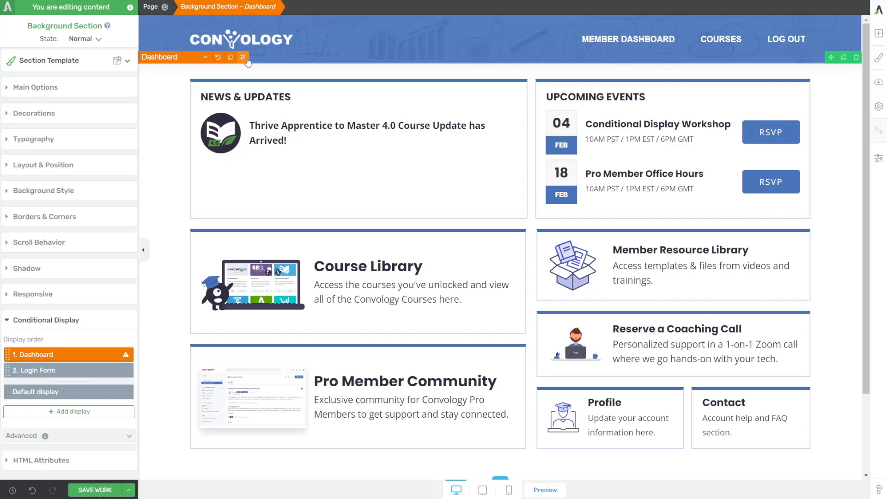
Give the Dashboard display a saved condition set 'User is logged in' based on User > Is logged in
{"action": "left_click", "coordinate": [242, 57]}
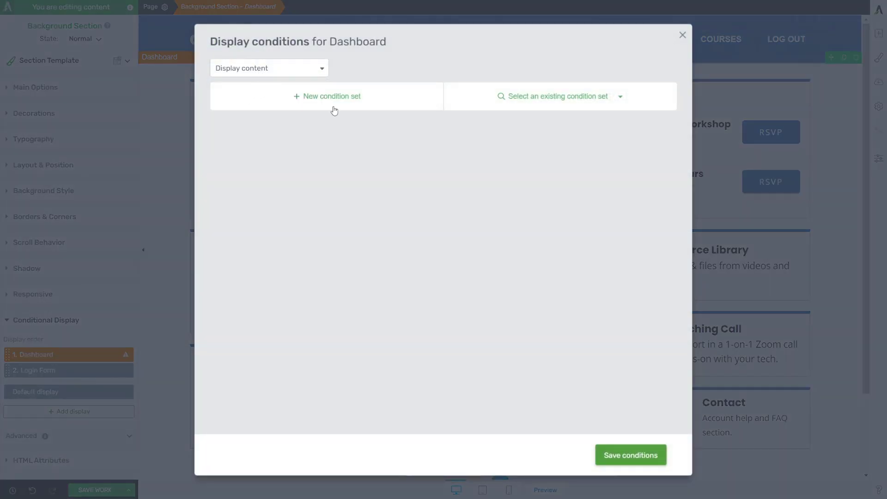
{"action": "left_click", "coordinate": [331, 96]}
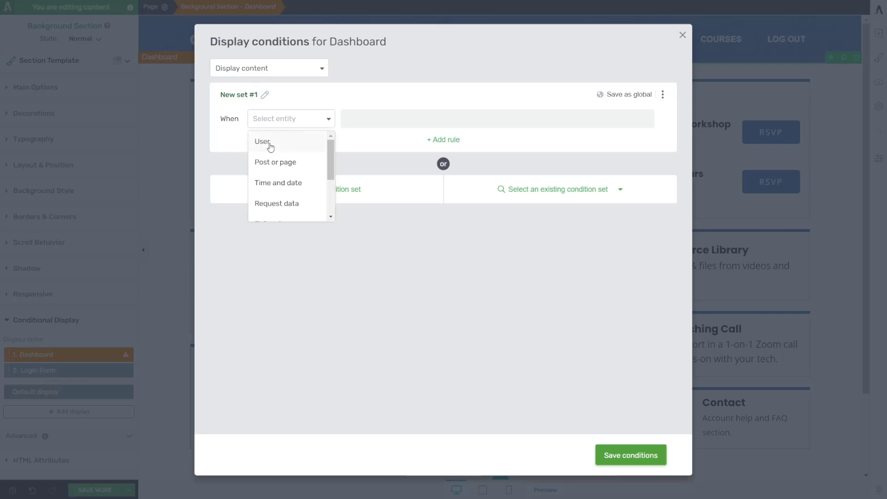
{"action": "left_click", "coordinate": [261, 142]}
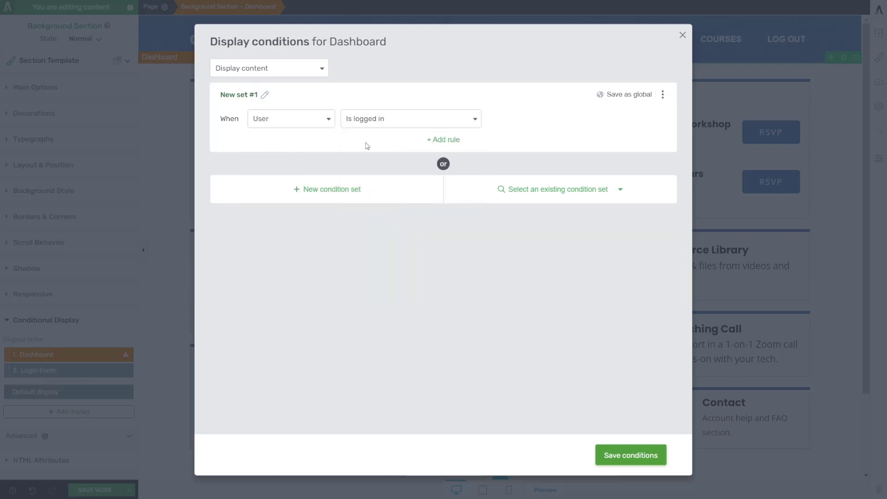
{"action": "left_click", "coordinate": [266, 95]}
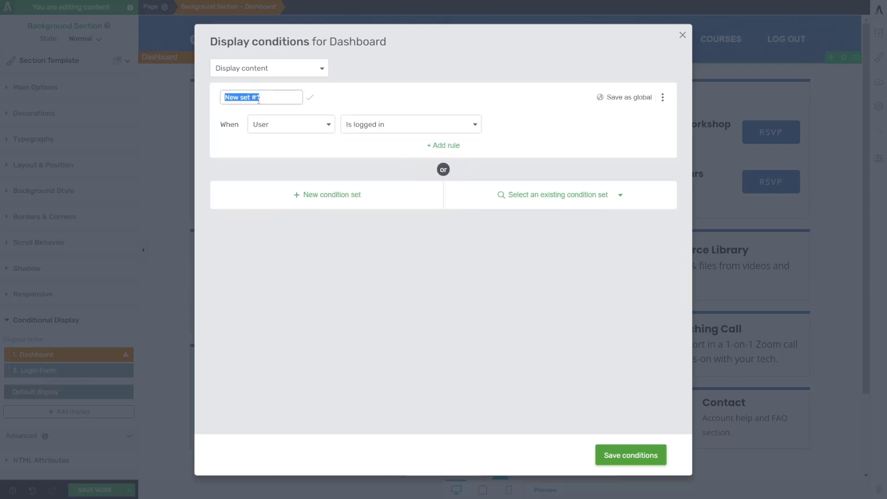
{"action": "type", "text": "User is logged in"}
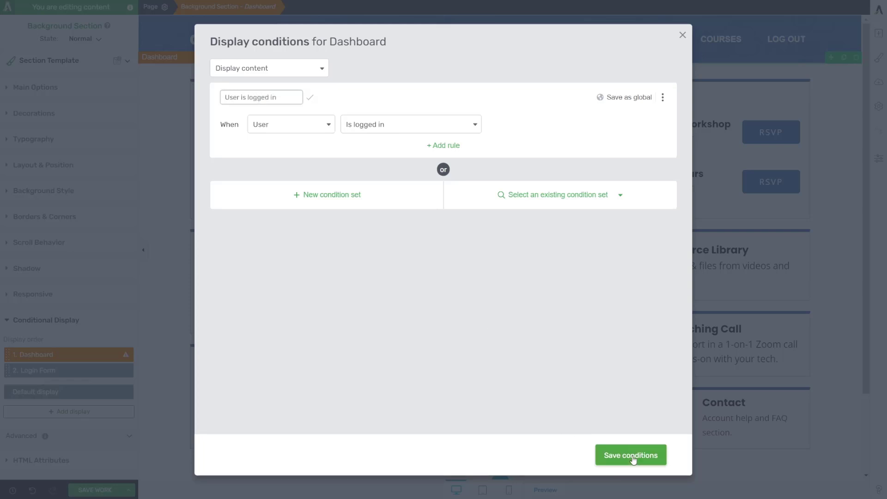
{"action": "left_click", "coordinate": [629, 455]}
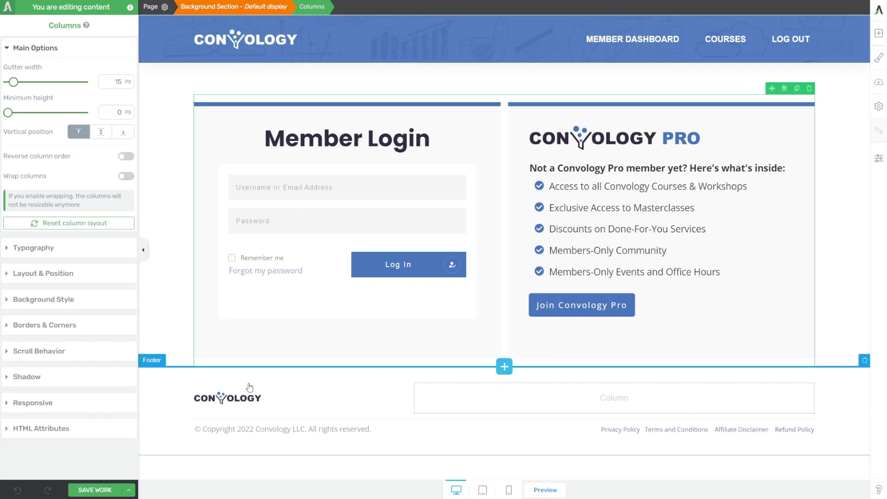
{"action": "left_click", "coordinate": [543, 490]}
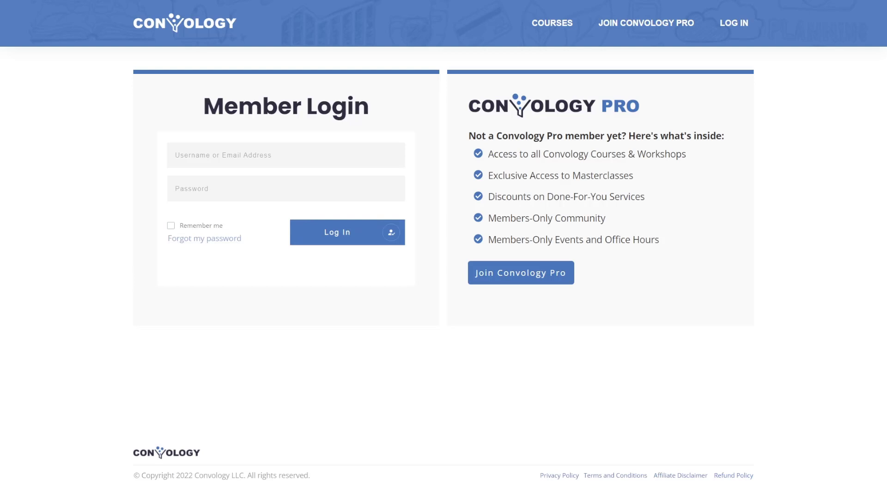
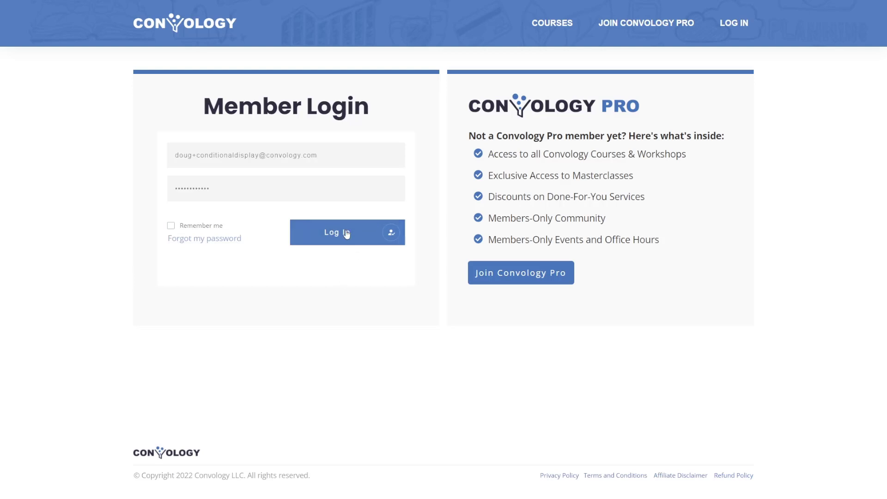
{"action": "left_click", "coordinate": [346, 232]}
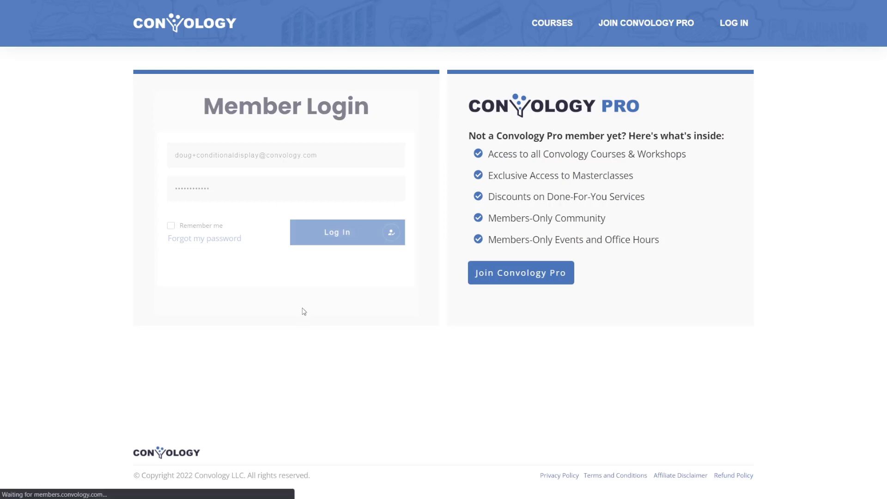
{"action": "left_click", "coordinate": [347, 232]}
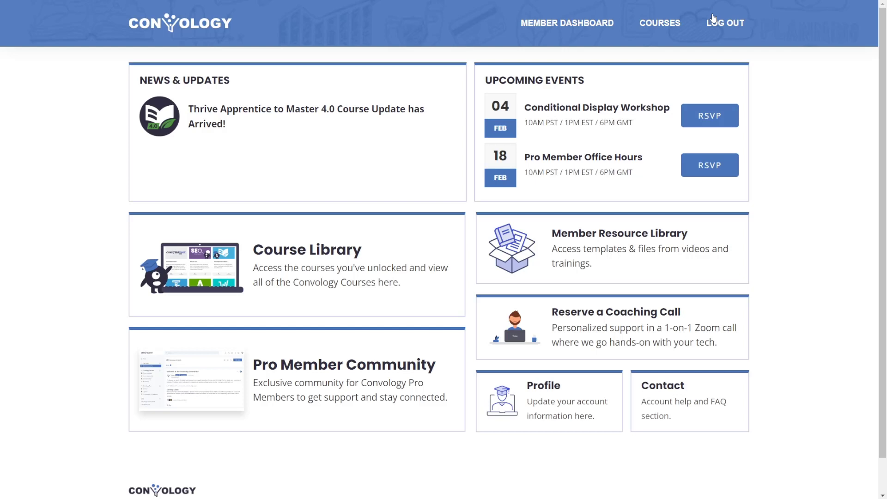
{"action": "mouse_move", "coordinate": [744, 3]}
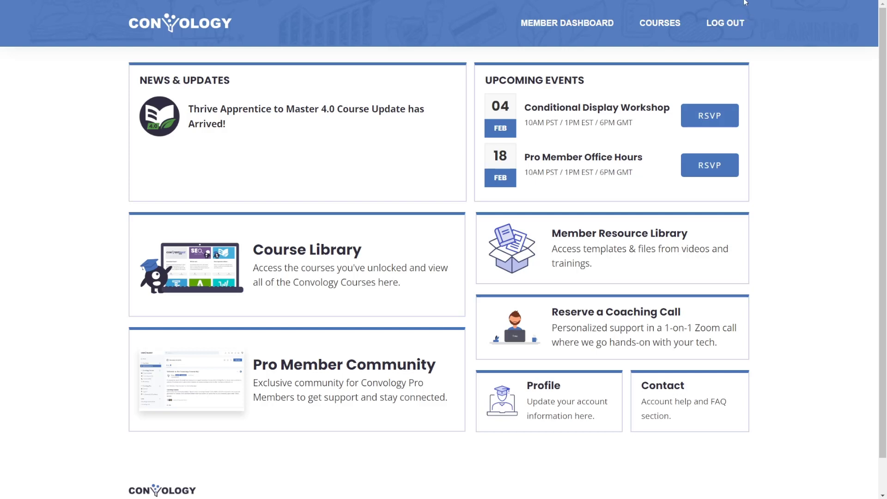
{"action": "mouse_move", "coordinate": [493, 147]}
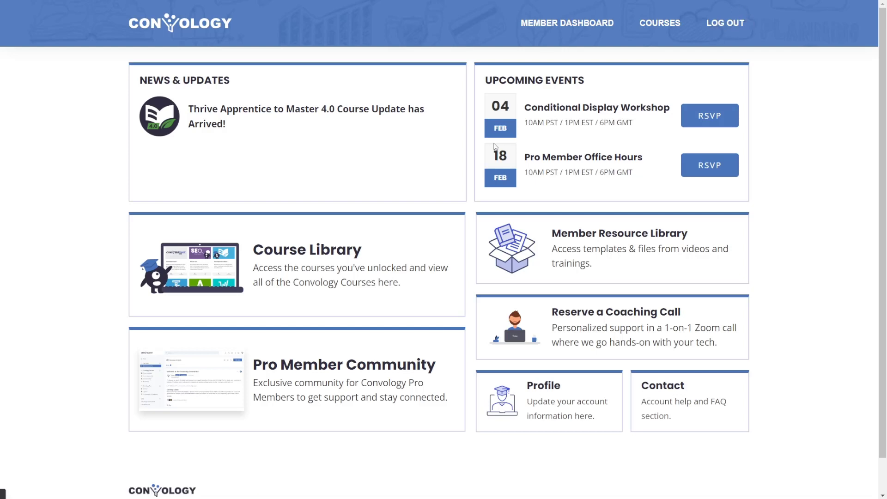
{"action": "left_click", "coordinate": [724, 23]}
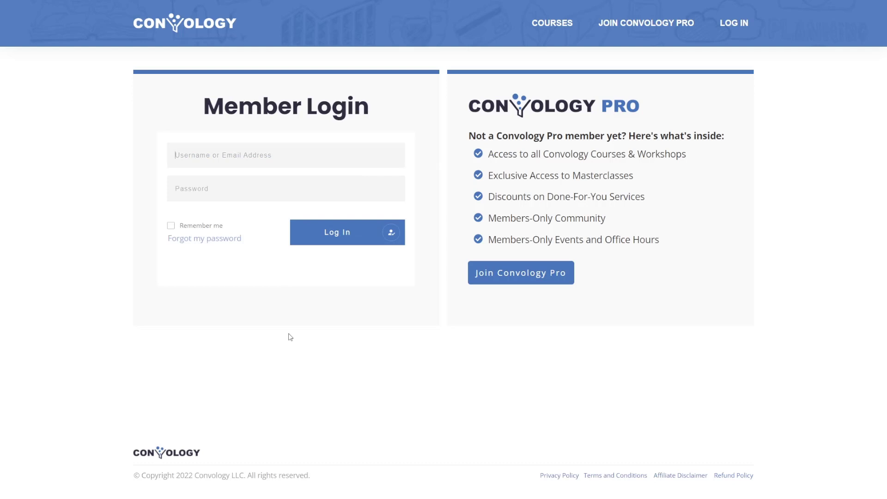
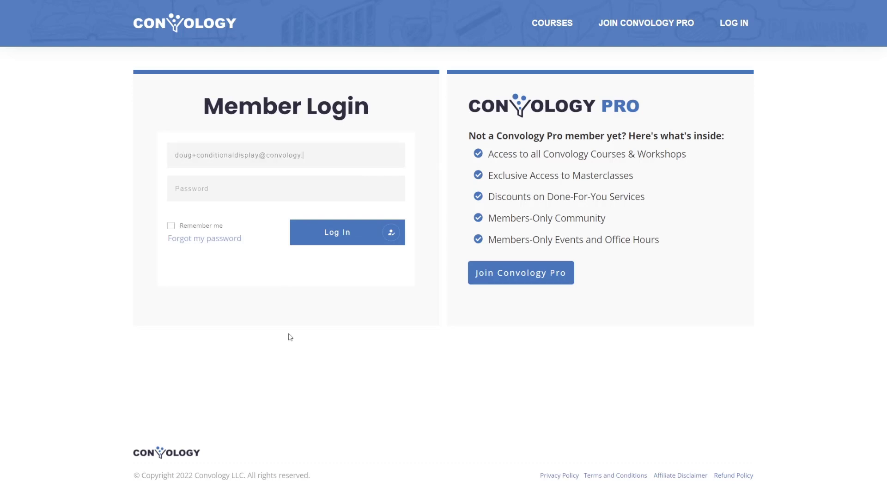
{"action": "left_click", "coordinate": [346, 232]}
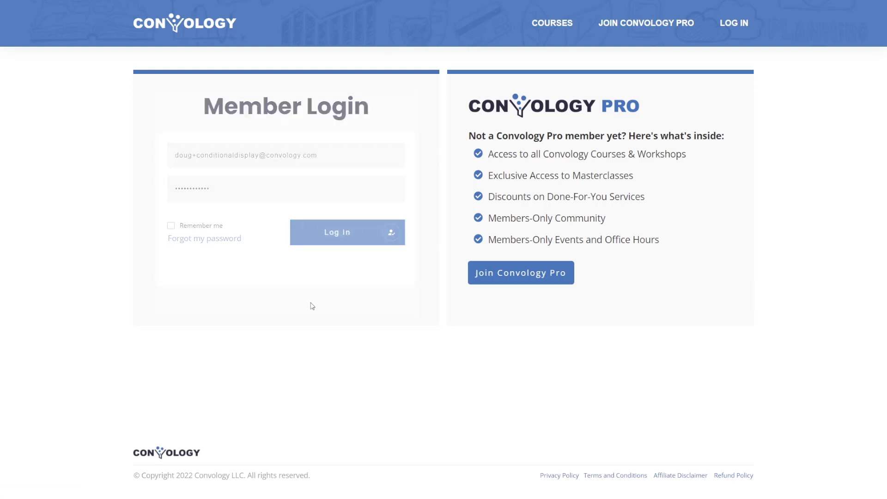
{"action": "left_click", "coordinate": [346, 232]}
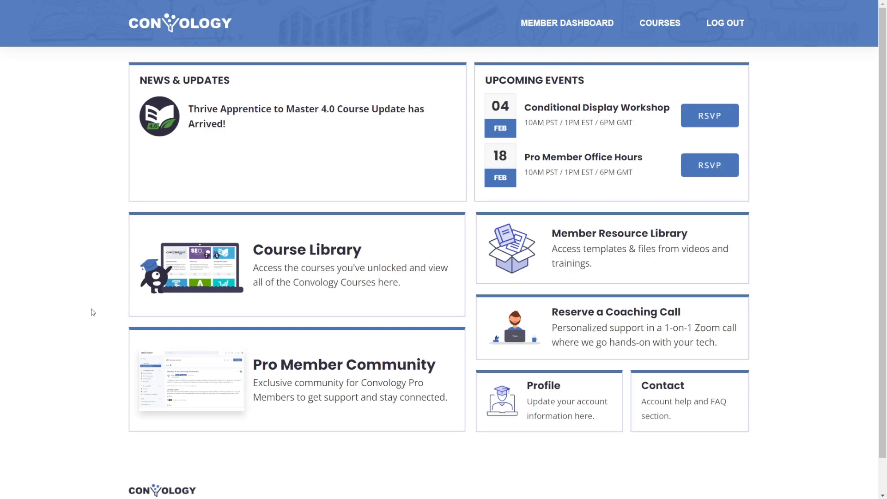